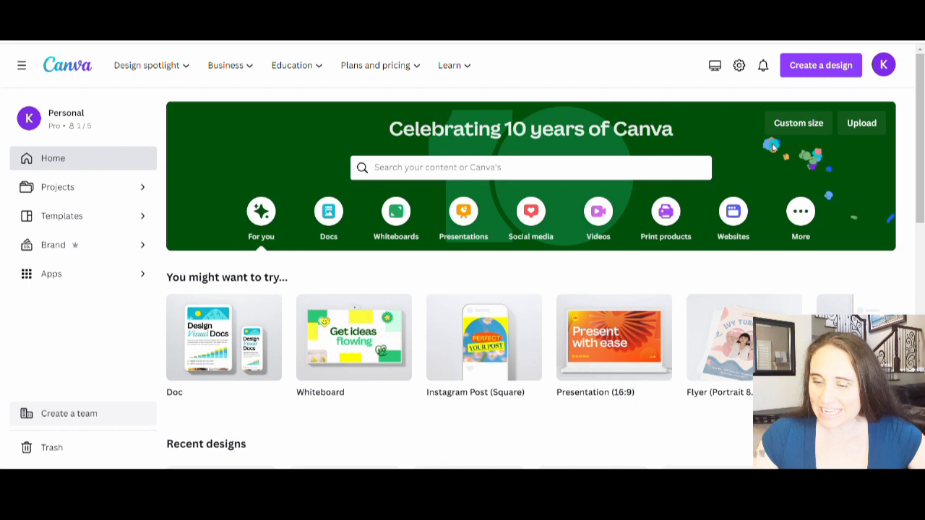
Step: Create a new 4500 × 5400 px design from the recent custom-size preset
{"action": "left_click", "coordinate": [798, 123]}
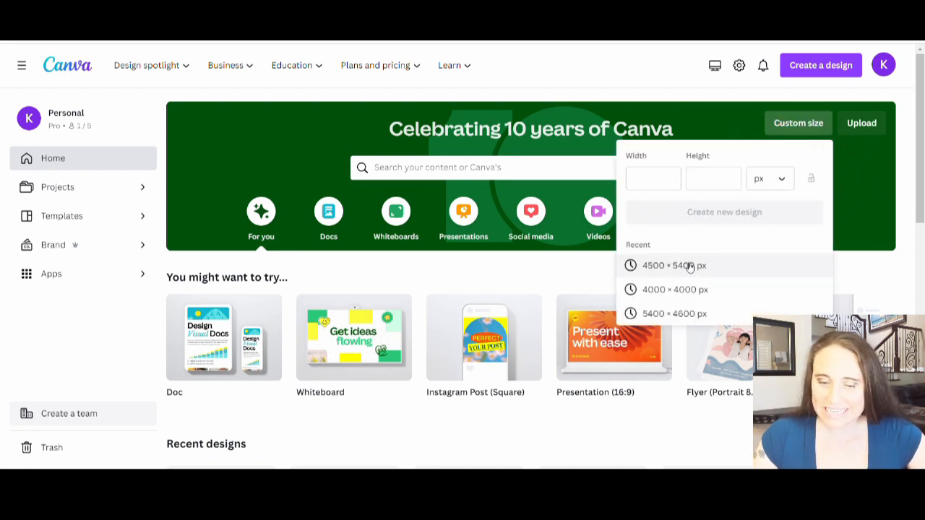
{"action": "left_click", "coordinate": [672, 265]}
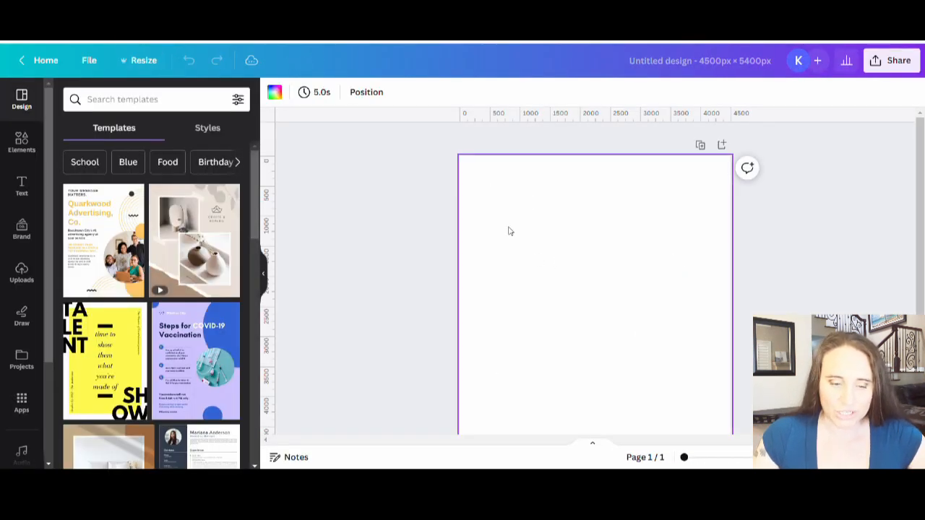
Step: Select the blank 4500 × 5400 px page so its background can be recoloured black
{"action": "left_click", "coordinate": [275, 92]}
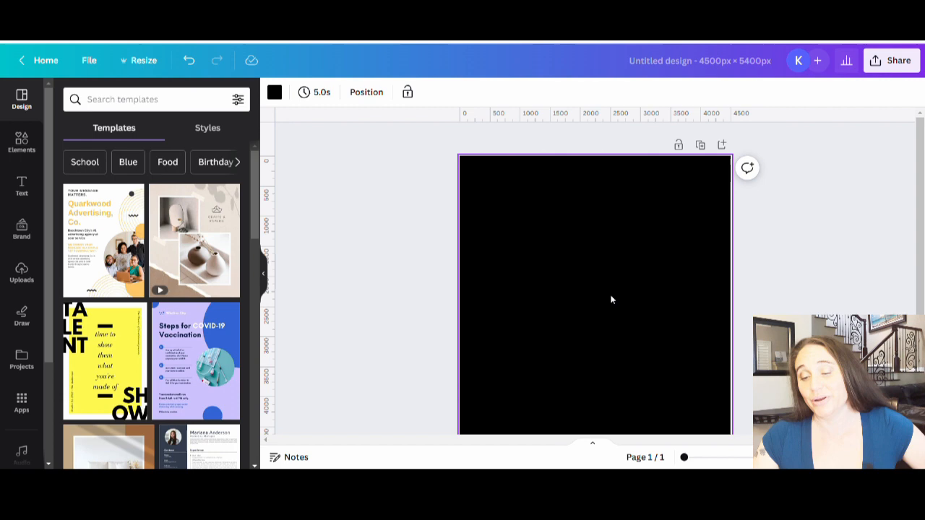
{"action": "mouse_move", "coordinate": [597, 299]}
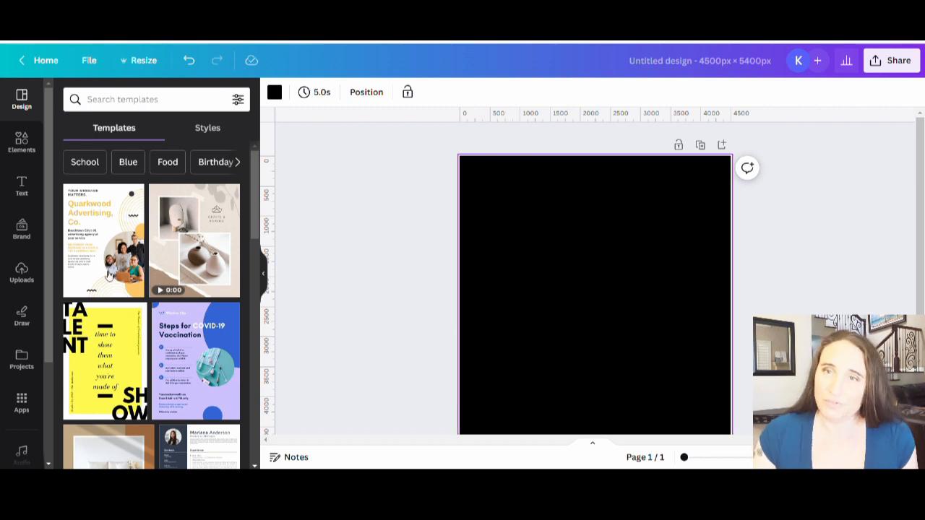
{"action": "mouse_move", "coordinate": [578, 340]}
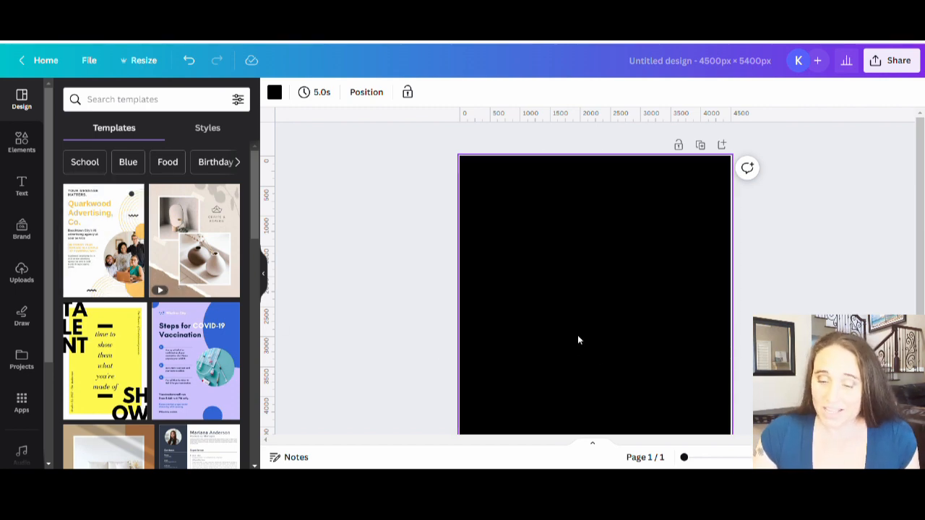
{"action": "mouse_move", "coordinate": [566, 308]}
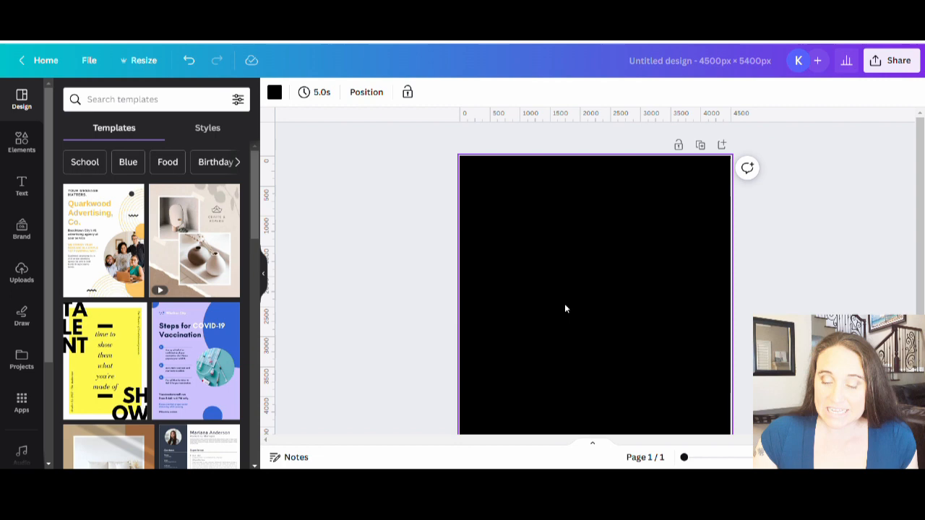
{"action": "mouse_move", "coordinate": [514, 325]}
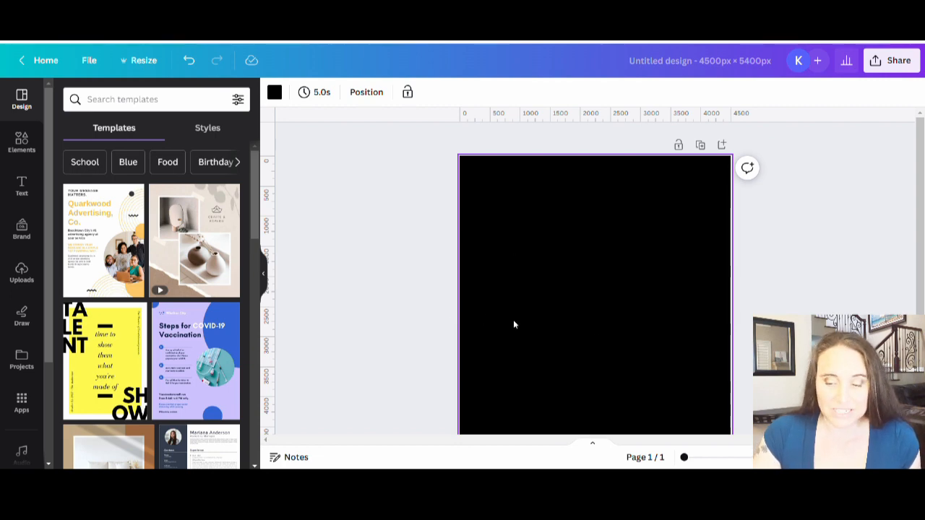
{"action": "mouse_move", "coordinate": [619, 263]}
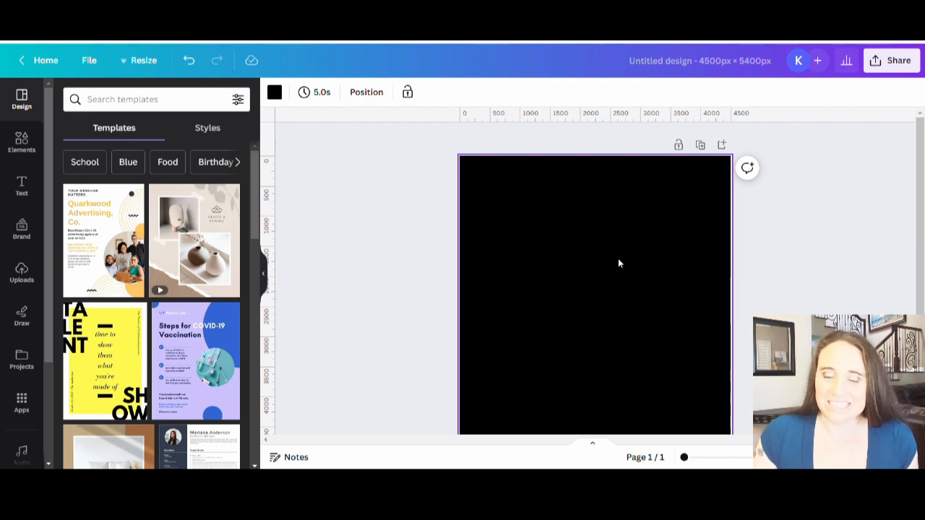
{"action": "mouse_move", "coordinate": [683, 363]}
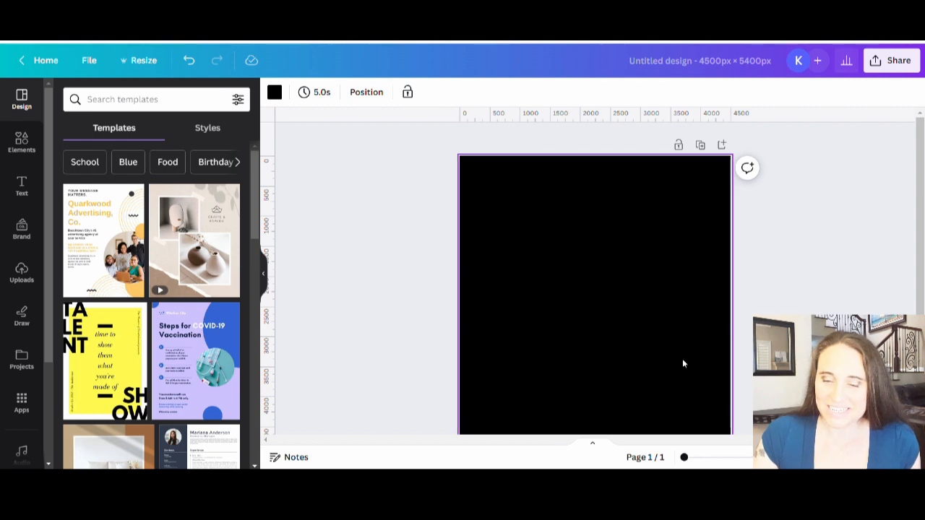
{"action": "mouse_move", "coordinate": [573, 250]}
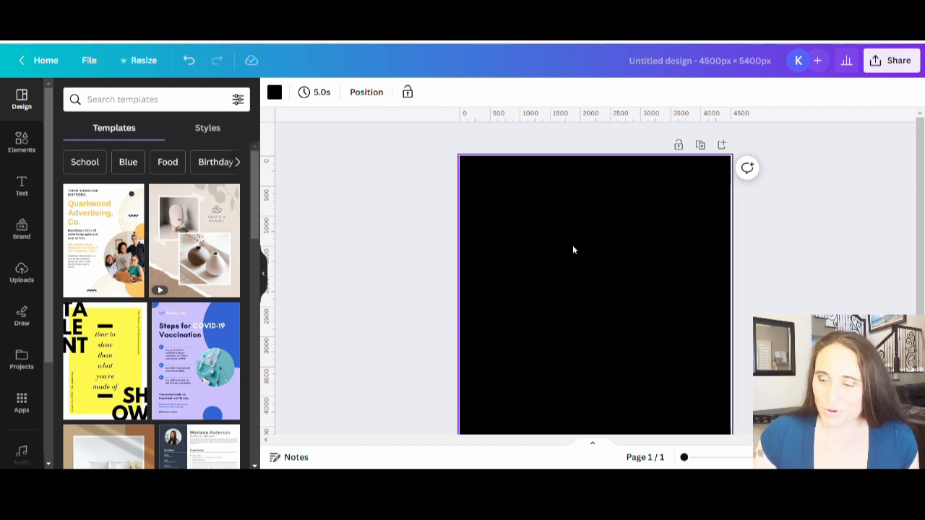
{"action": "mouse_move", "coordinate": [644, 278]}
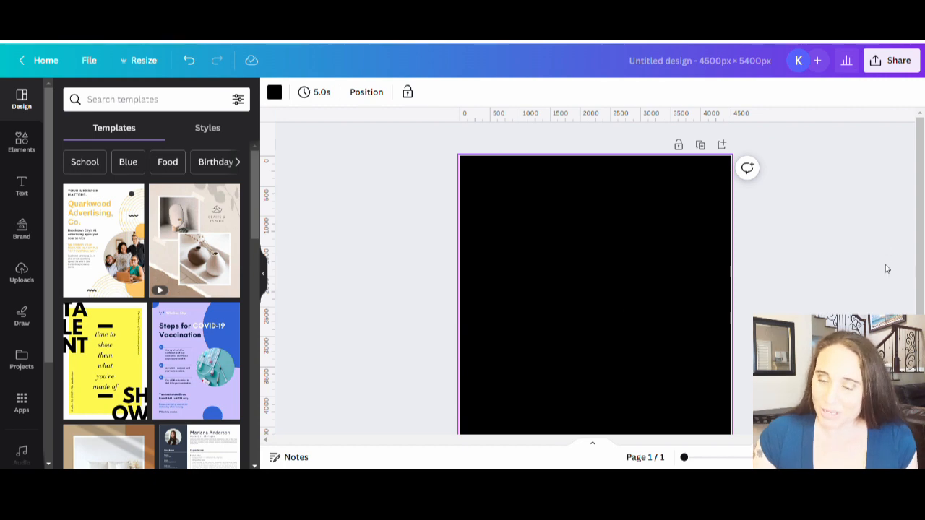
{"action": "mouse_move", "coordinate": [740, 231]}
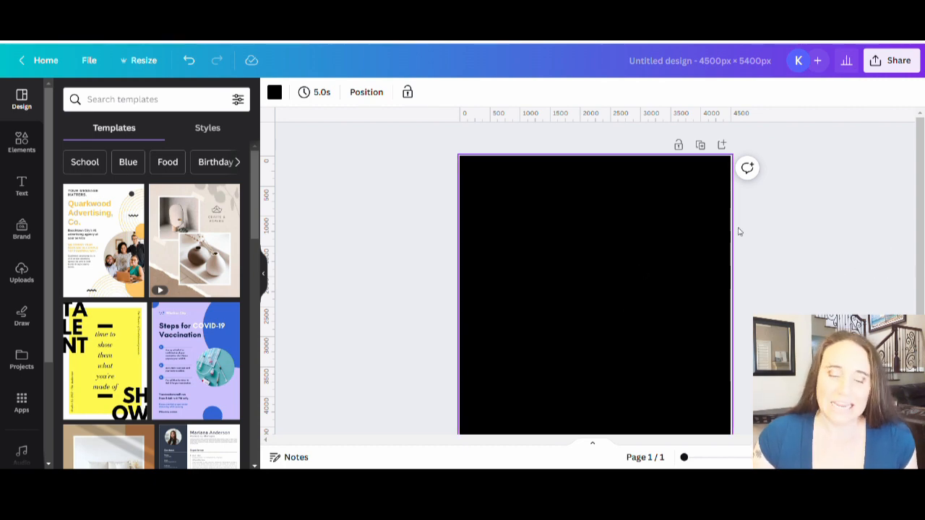
{"action": "mouse_move", "coordinate": [798, 223]}
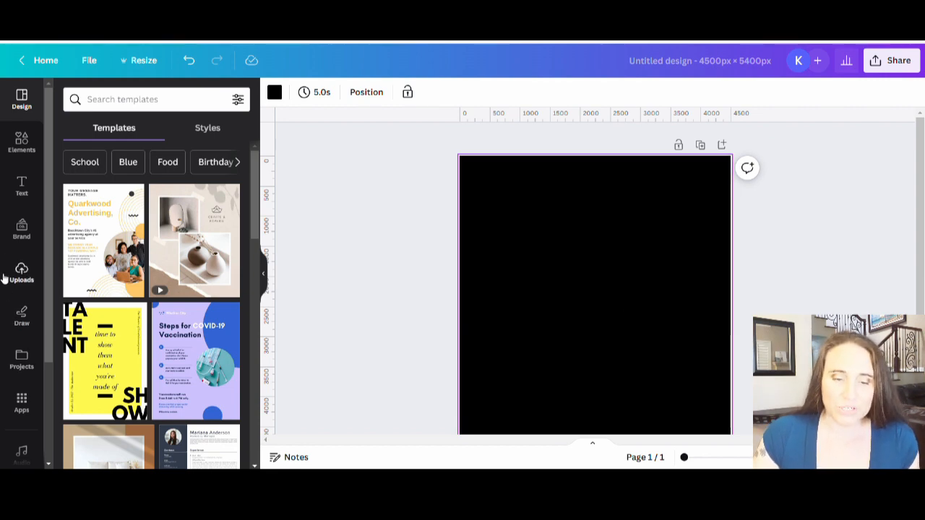
Step: Search Elements for 'turkey' and show only Graphics results
{"action": "left_click", "coordinate": [22, 142]}
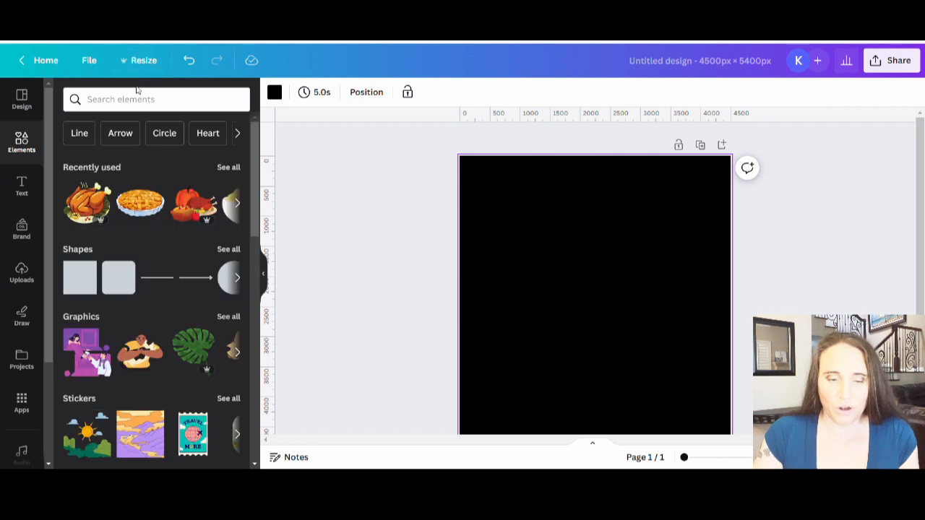
{"action": "type", "text": "turkey"}
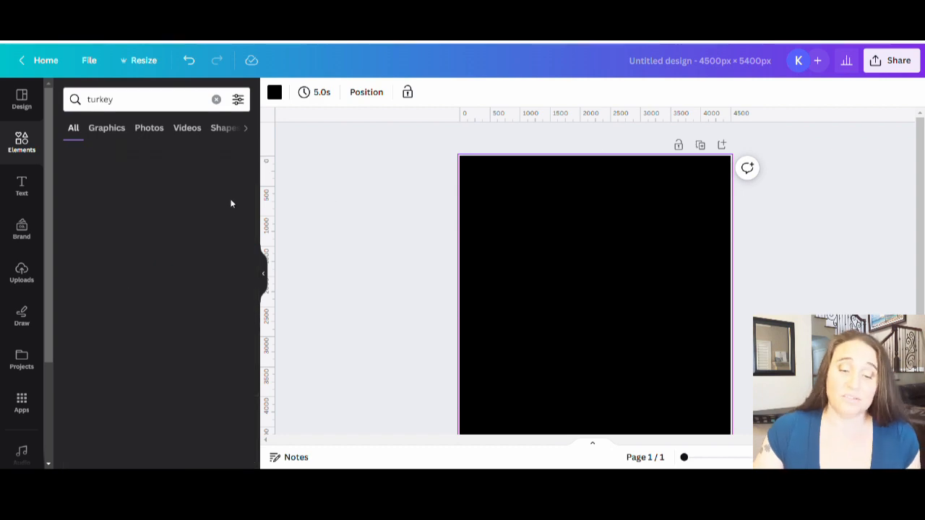
{"action": "left_click", "coordinate": [107, 128]}
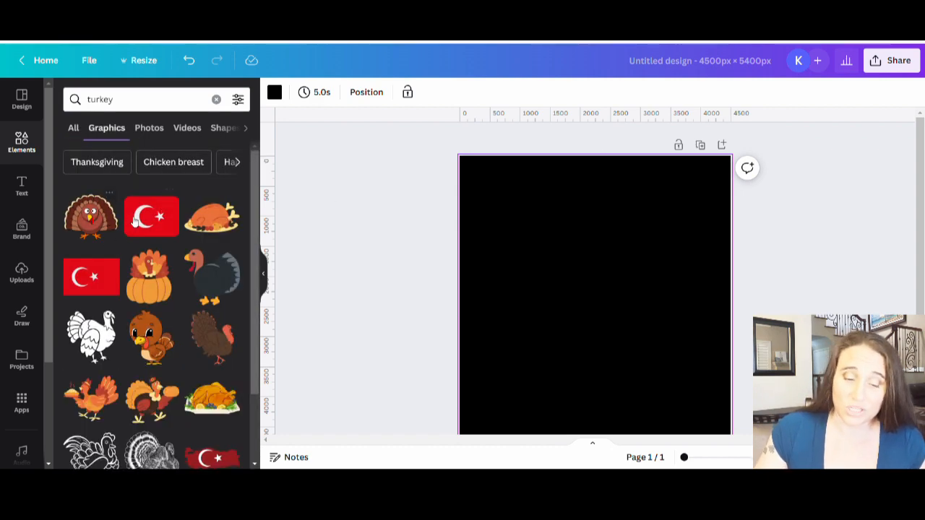
Step: Scroll through the turkey graphics results to compare cartoon turkeys
{"action": "scroll", "scroll_direction": "down", "scroll_amount": 3}
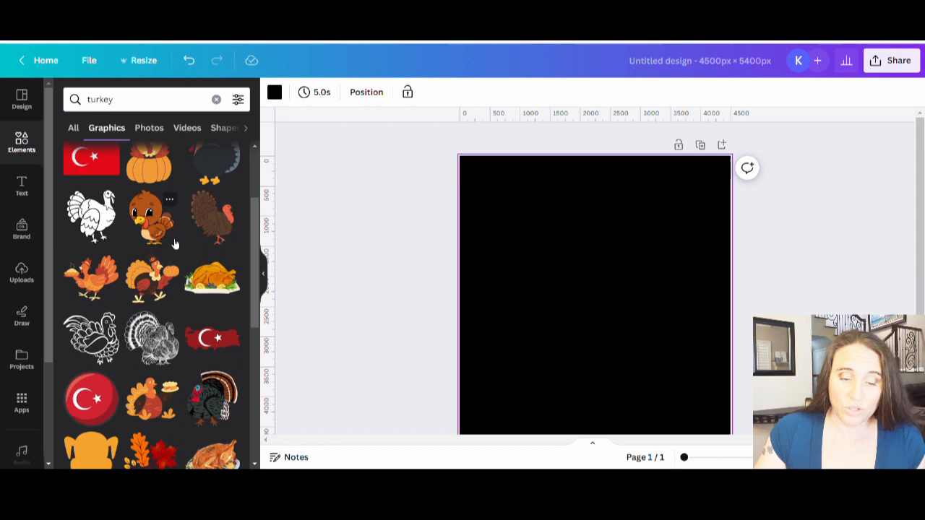
{"action": "scroll", "scroll_direction": "down", "scroll_amount": 3}
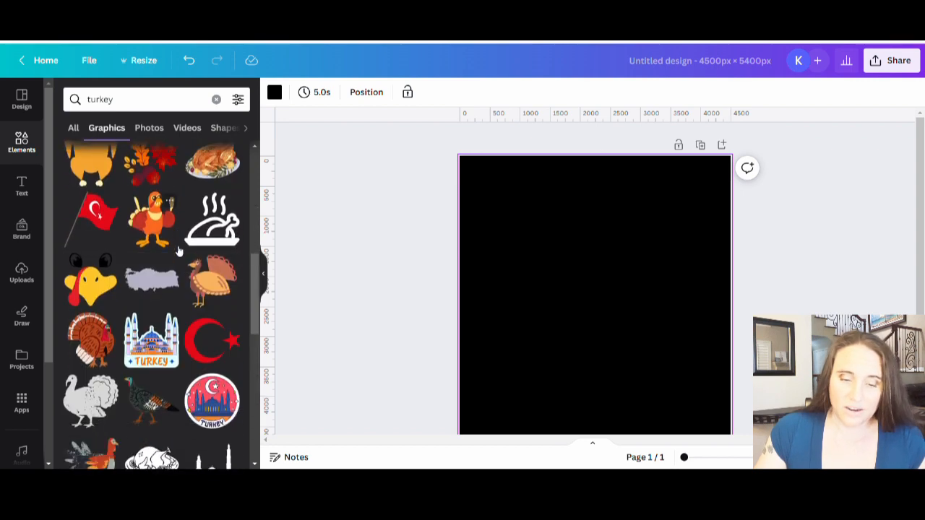
{"action": "scroll", "scroll_direction": "down", "scroll_amount": 3}
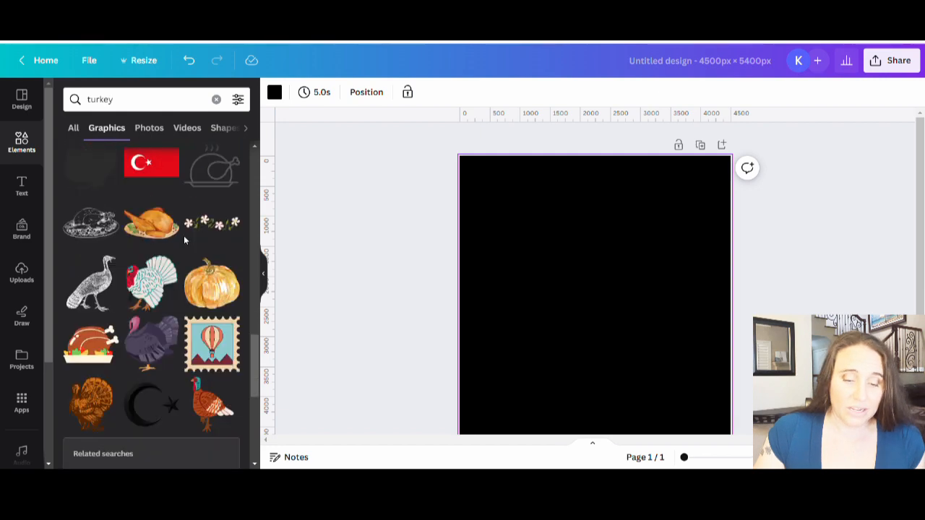
{"action": "scroll", "scroll_direction": "down", "scroll_amount": 3}
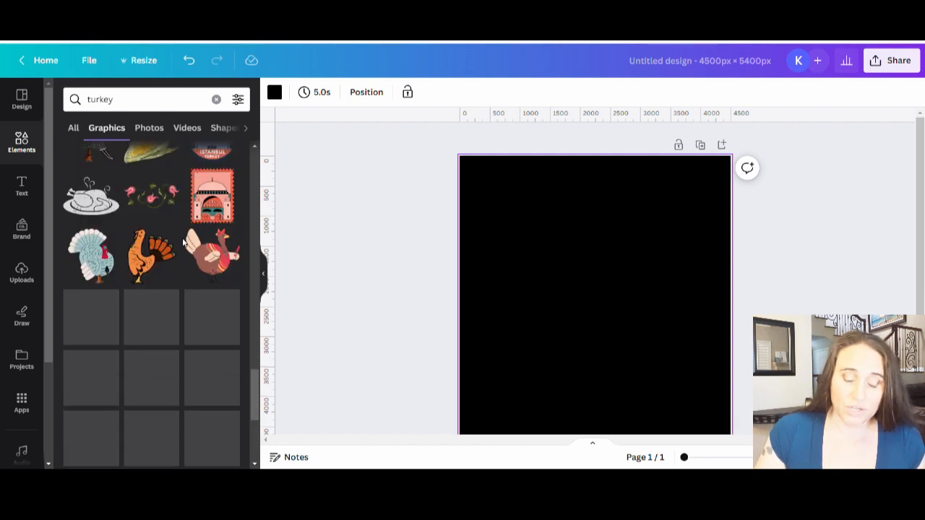
{"action": "scroll", "scroll_direction": "down", "scroll_amount": 3}
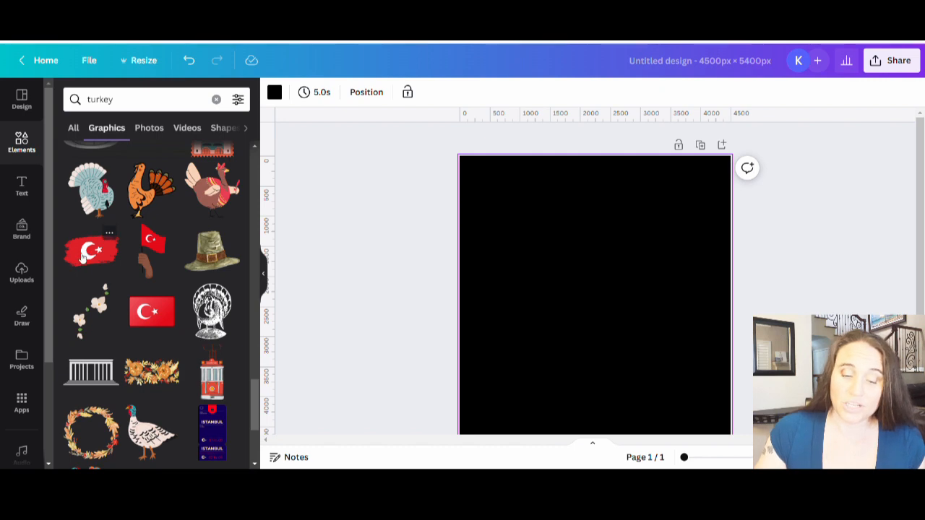
{"action": "scroll", "scroll_direction": "down", "scroll_amount": 3}
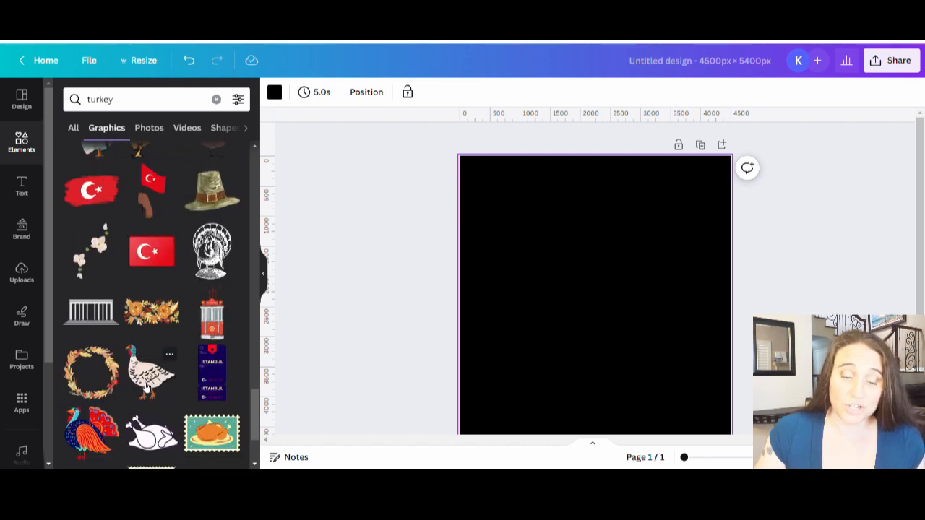
{"action": "scroll", "scroll_direction": "down", "scroll_amount": 3}
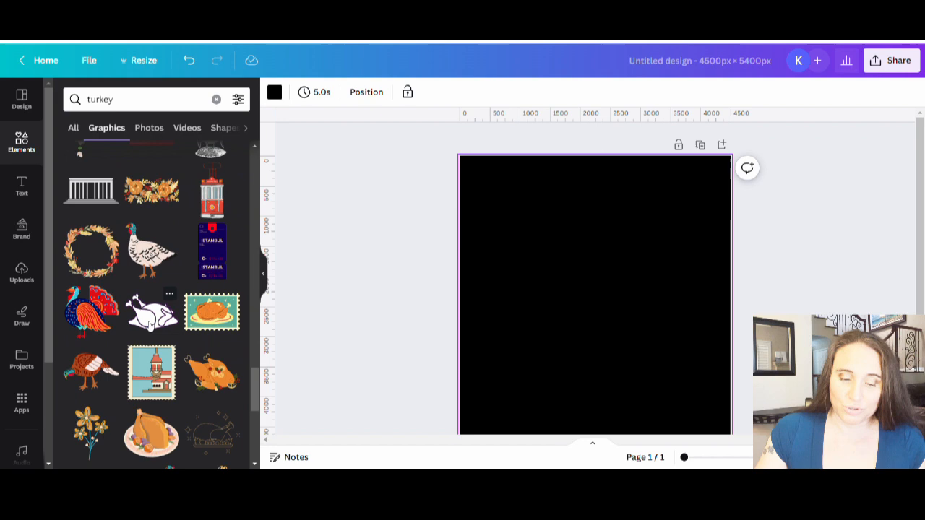
{"action": "scroll", "scroll_direction": "down", "scroll_amount": 3}
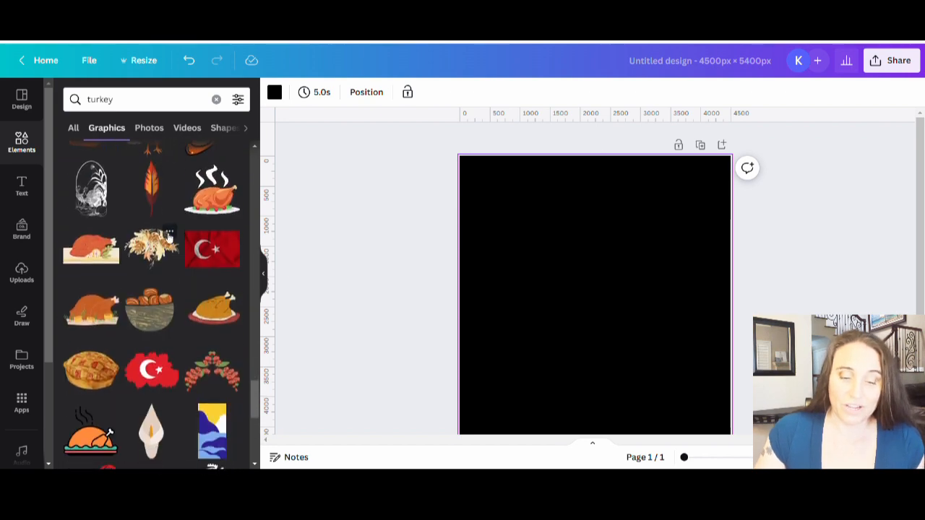
{"action": "scroll", "scroll_direction": "down", "scroll_amount": 3}
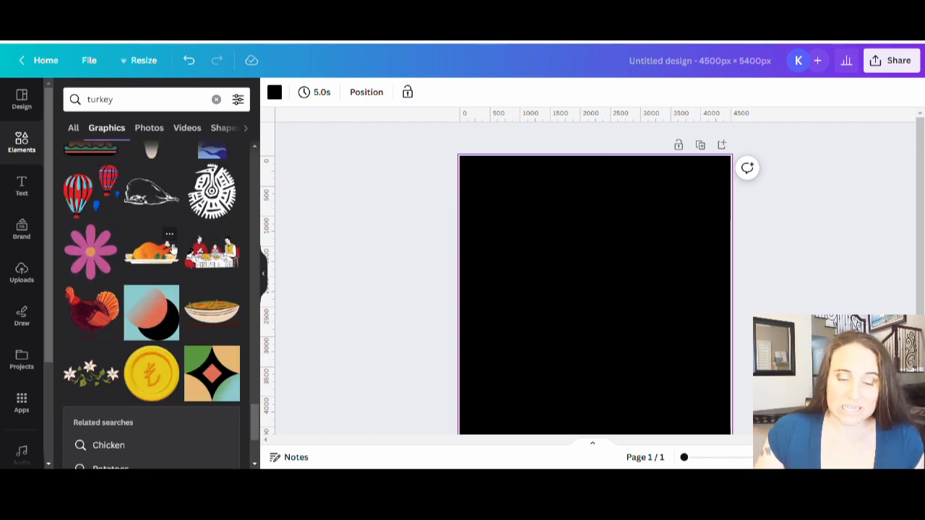
{"action": "scroll", "scroll_direction": "up", "scroll_amount": 3}
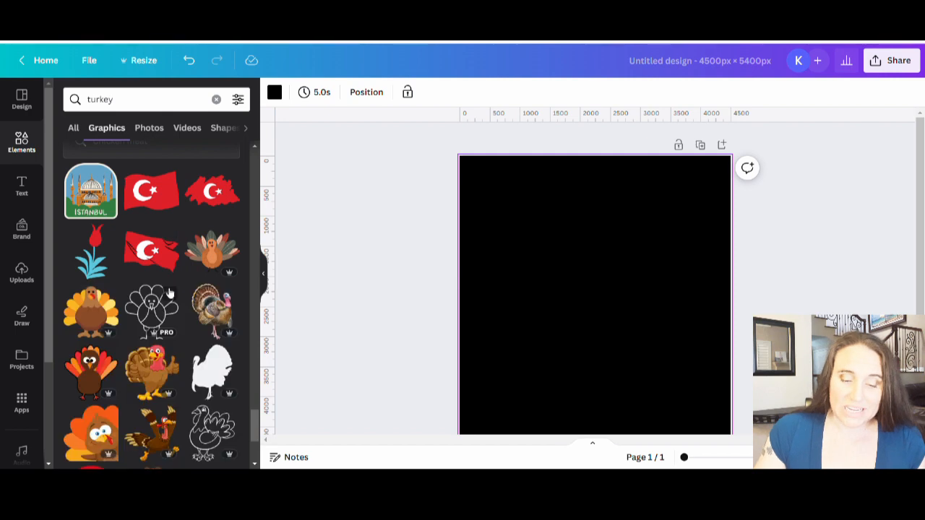
{"action": "scroll", "scroll_direction": "down", "scroll_amount": 3}
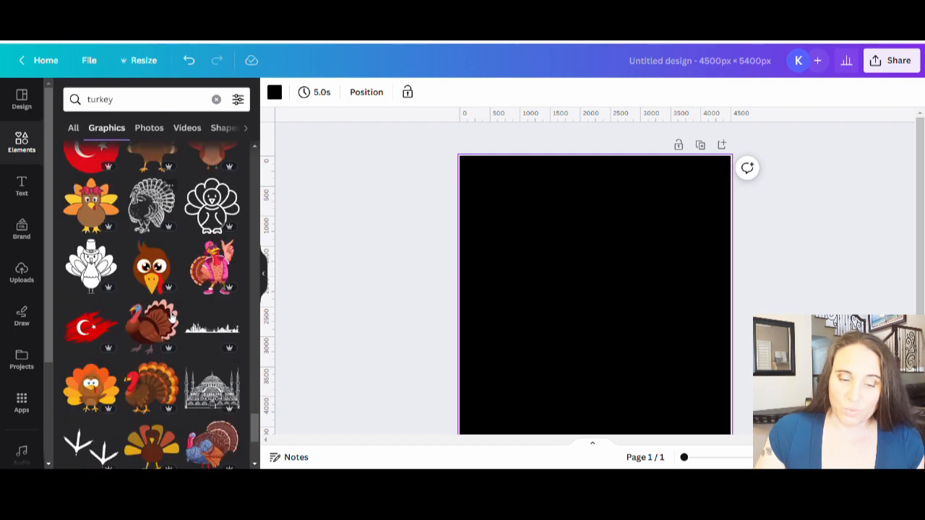
{"action": "scroll", "scroll_direction": "down", "scroll_amount": 3}
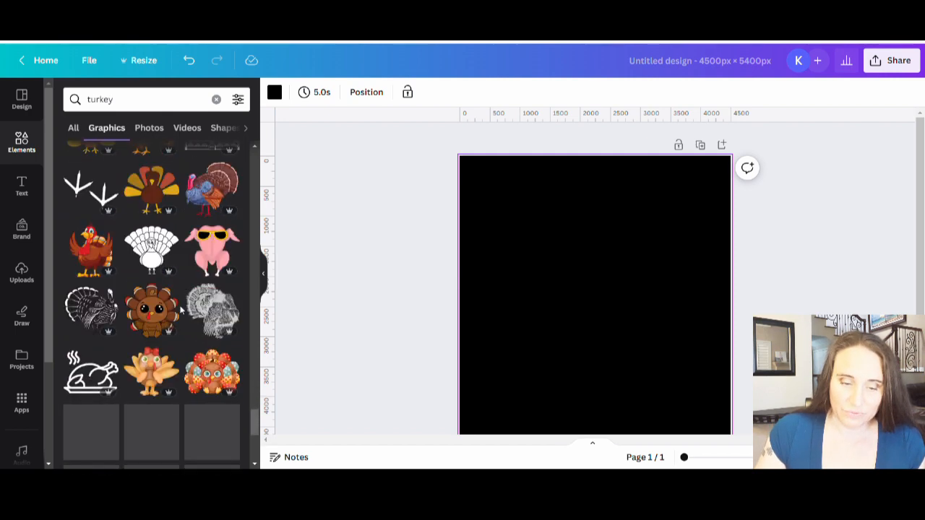
{"action": "scroll", "scroll_direction": "down", "scroll_amount": 3}
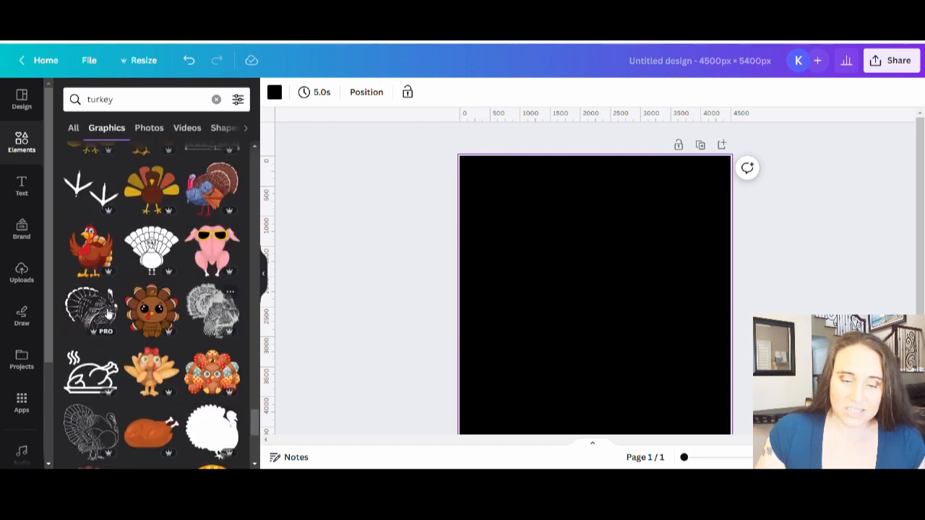
{"action": "mouse_move", "coordinate": [98, 253]}
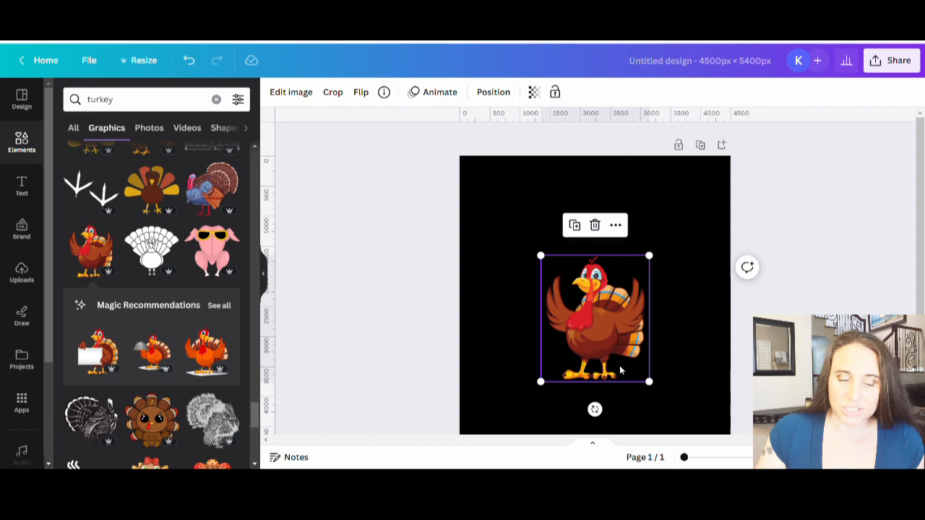
{"action": "mouse_move", "coordinate": [92, 317]}
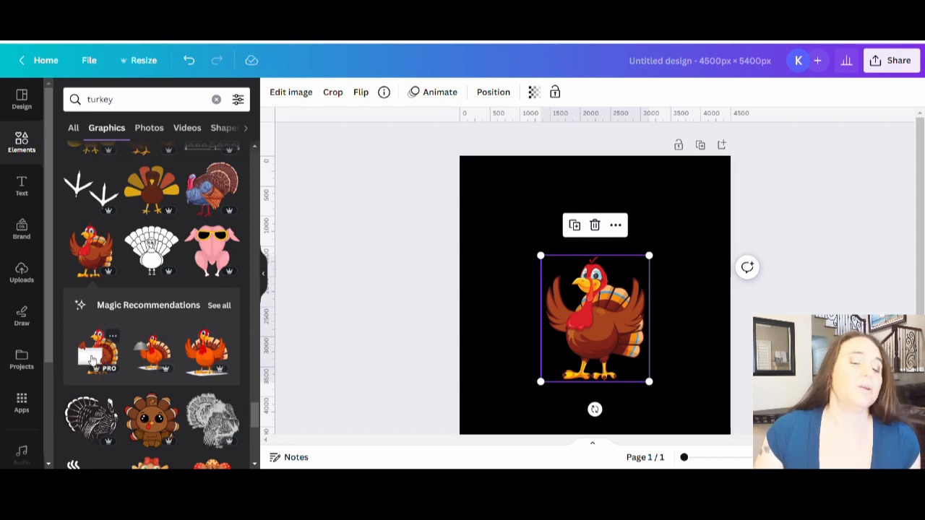
Step: Add a sign-holding turkey from recommendations beside the plain turkey, then deselect
{"action": "left_click", "coordinate": [218, 305]}
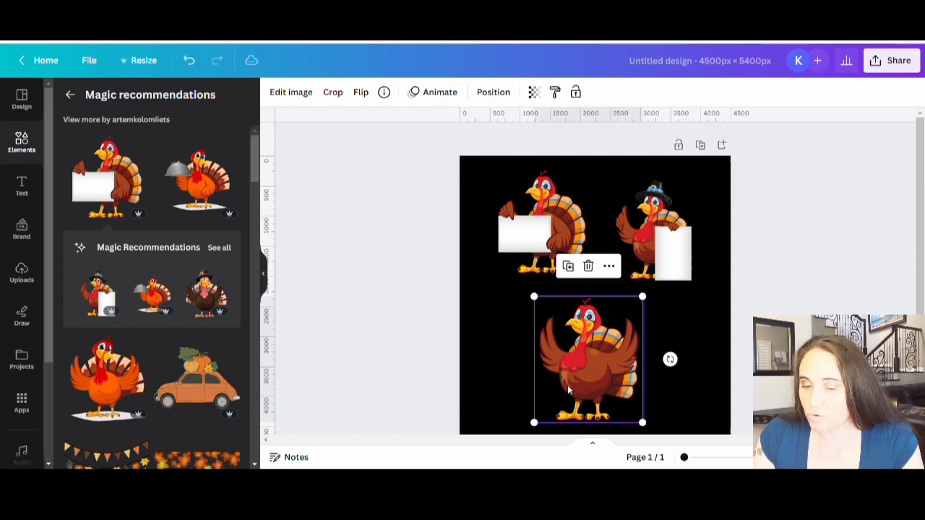
{"action": "left_click", "coordinate": [654, 230]}
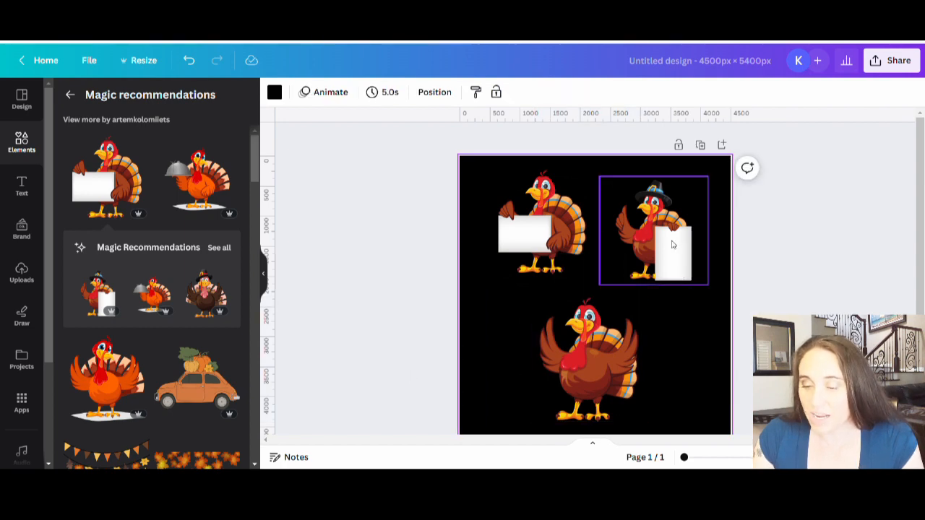
{"action": "mouse_move", "coordinate": [659, 255]}
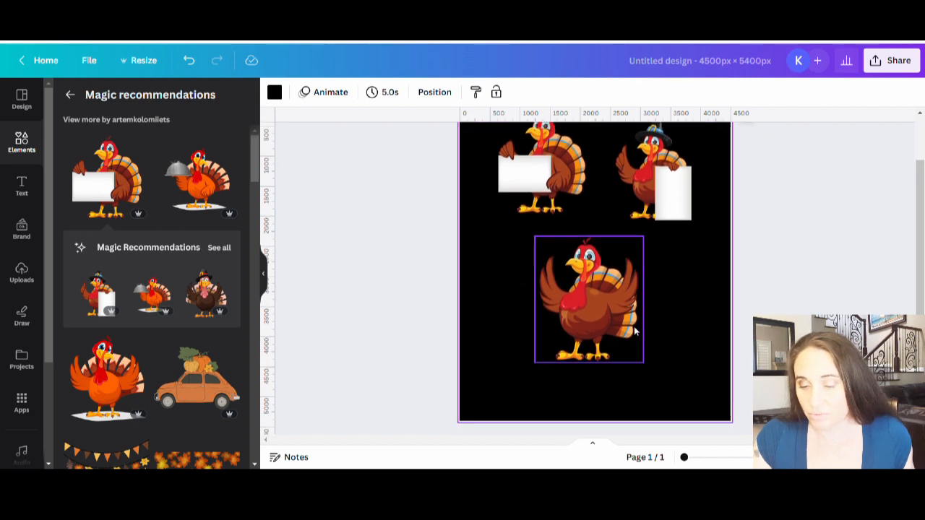
Step: Add a square shape and change its fill to white
{"action": "left_click", "coordinate": [656, 362]}
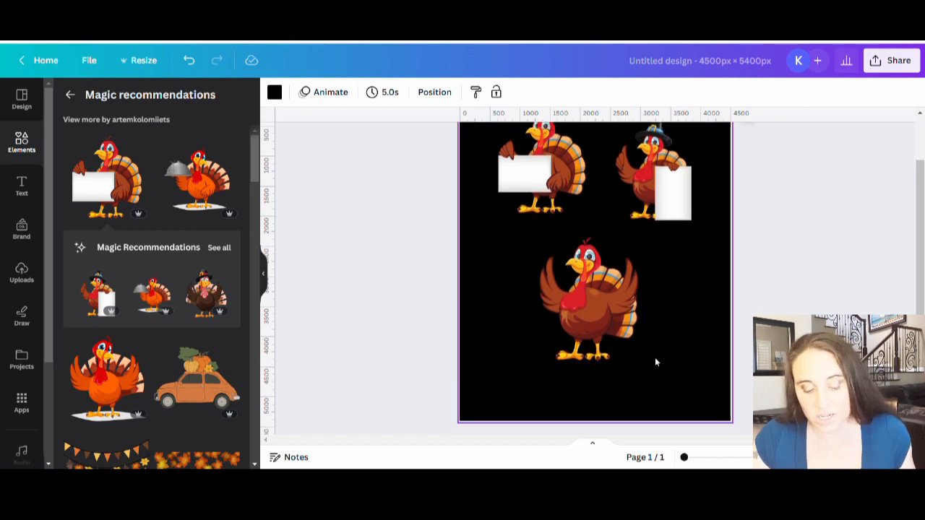
{"action": "mouse_move", "coordinate": [686, 362]}
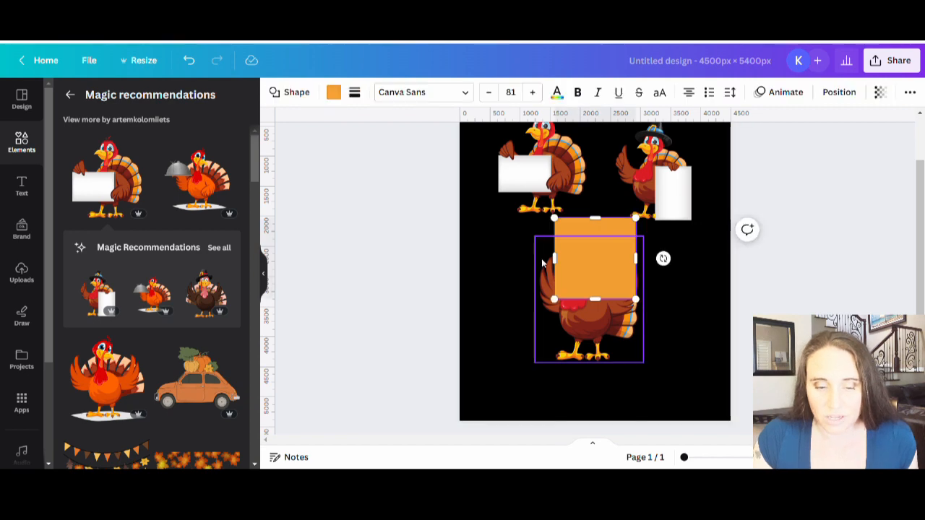
{"action": "left_click", "coordinate": [333, 92]}
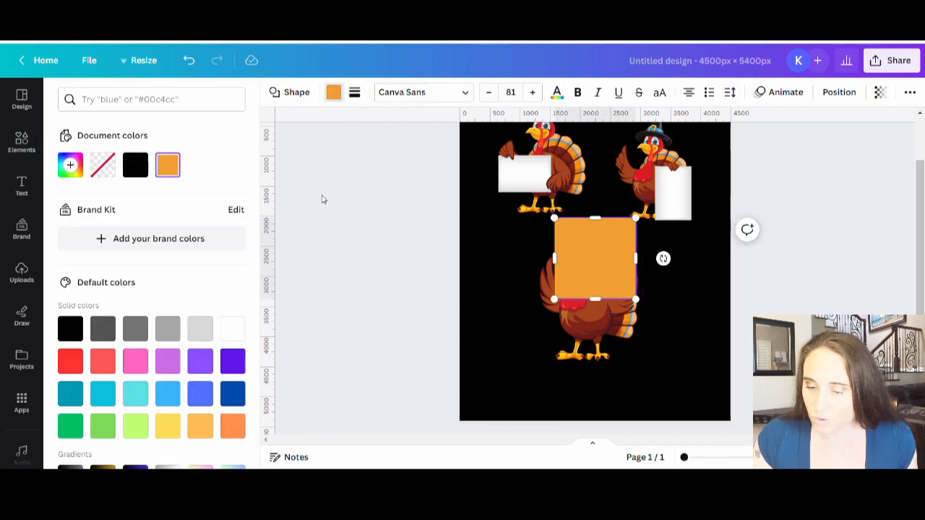
{"action": "left_click", "coordinate": [233, 328]}
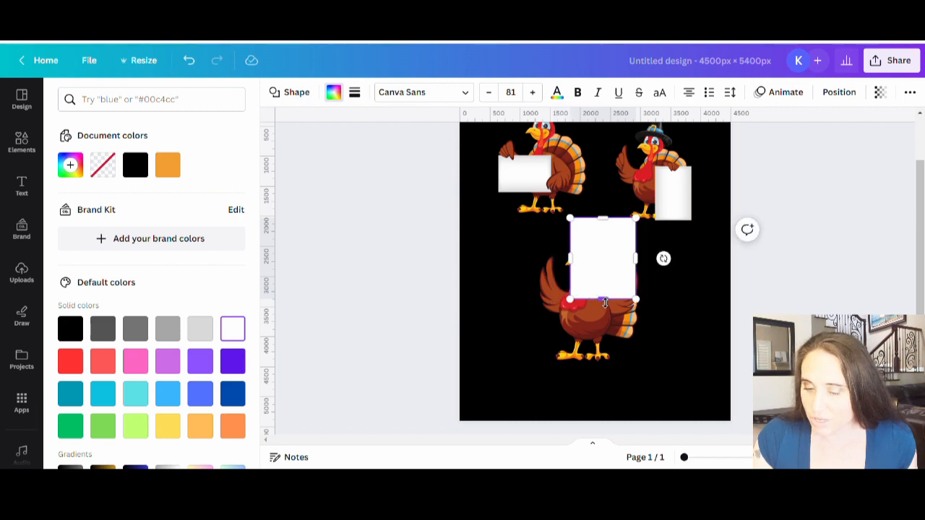
Step: Move the white square to the turkey's lower right and shrink it into a narrower, shorter sign
{"action": "left_click_drag", "start_coordinate": [614, 256], "coordinate": [632, 329]}
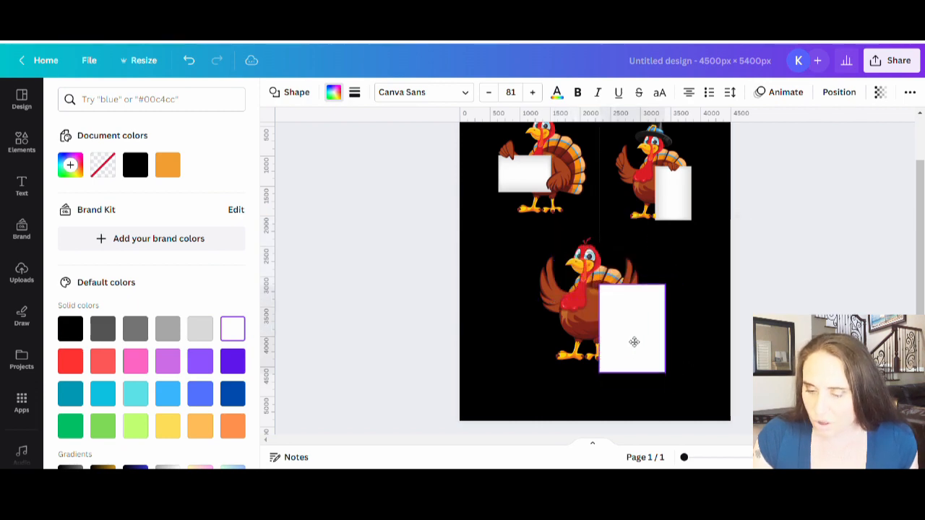
{"action": "left_click", "coordinate": [632, 329]}
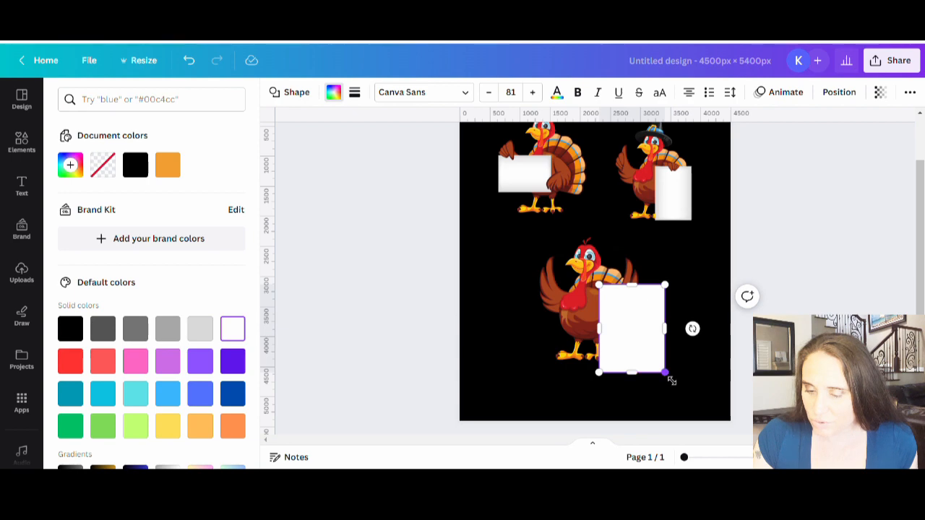
{"action": "left_click_drag", "start_coordinate": [665, 372], "coordinate": [659, 374]}
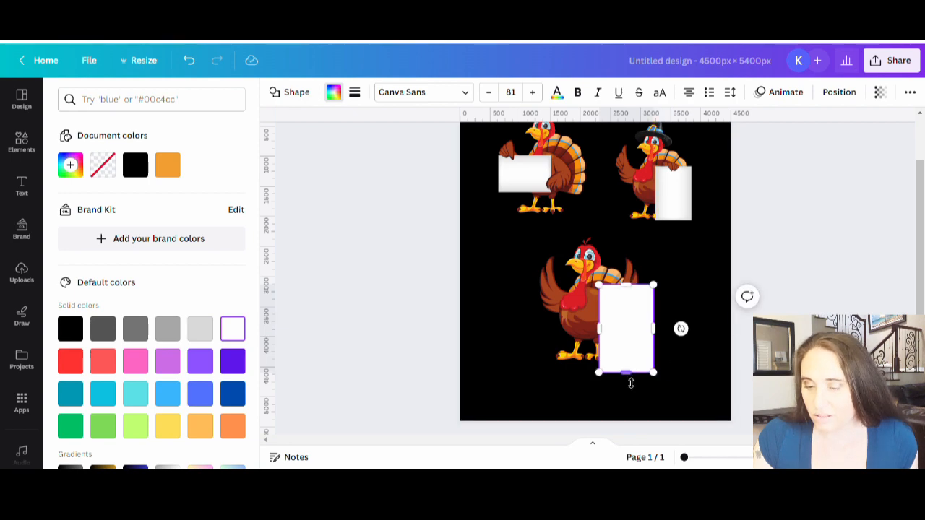
{"action": "left_click_drag", "start_coordinate": [630, 372], "coordinate": [625, 363]}
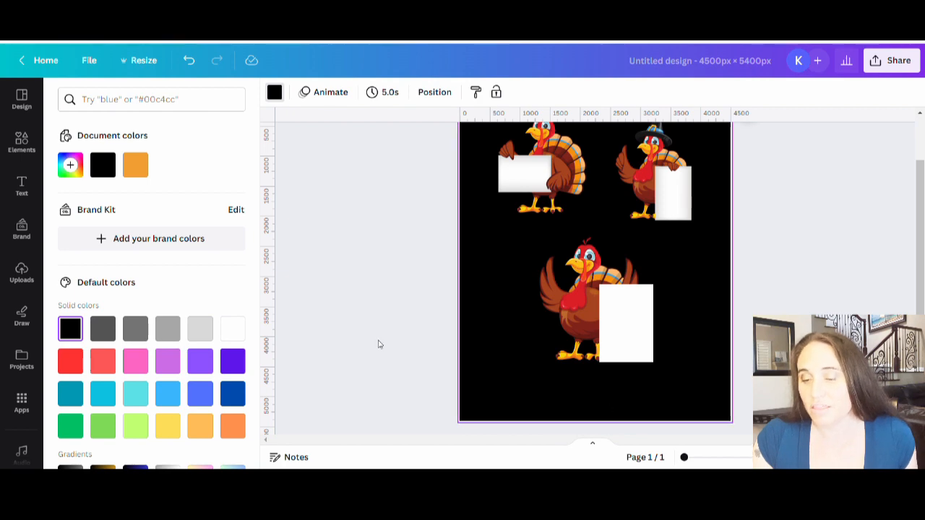
{"action": "mouse_move", "coordinate": [723, 183]}
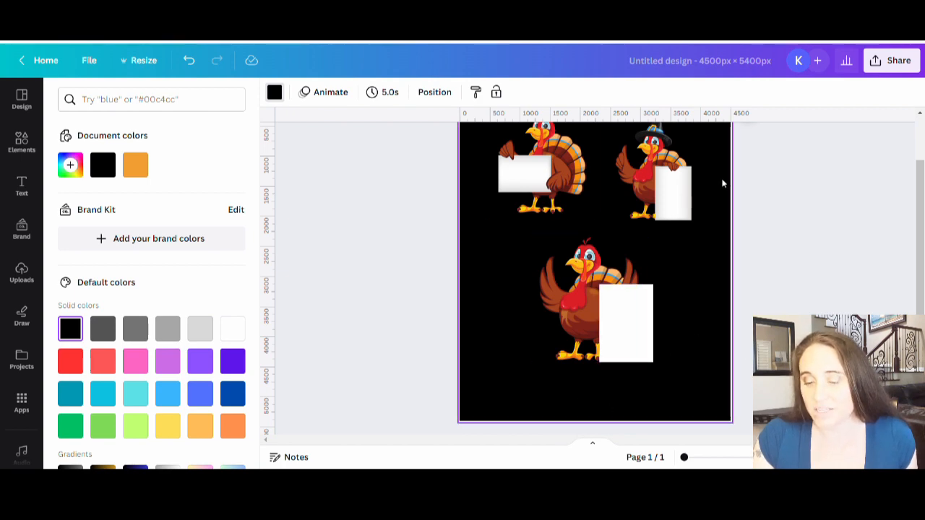
{"action": "left_click", "coordinate": [626, 323]}
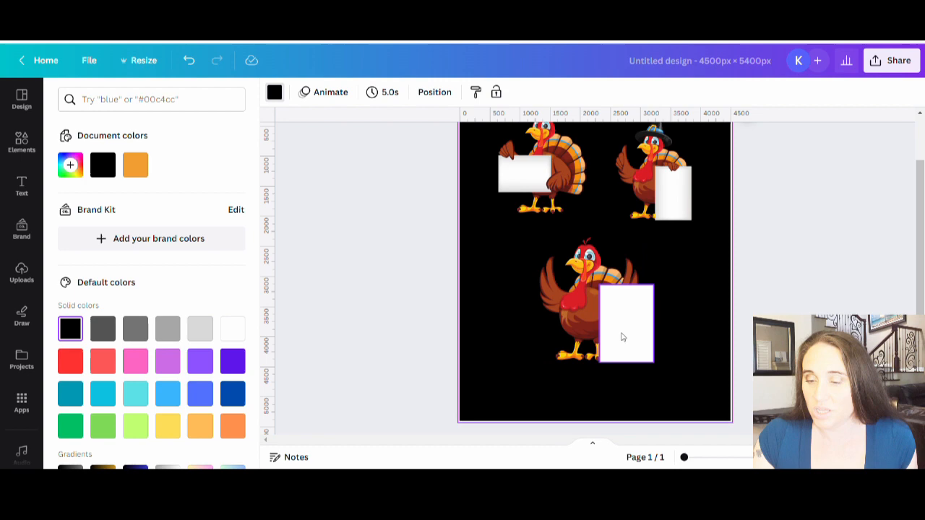
{"action": "left_click", "coordinate": [21, 142]}
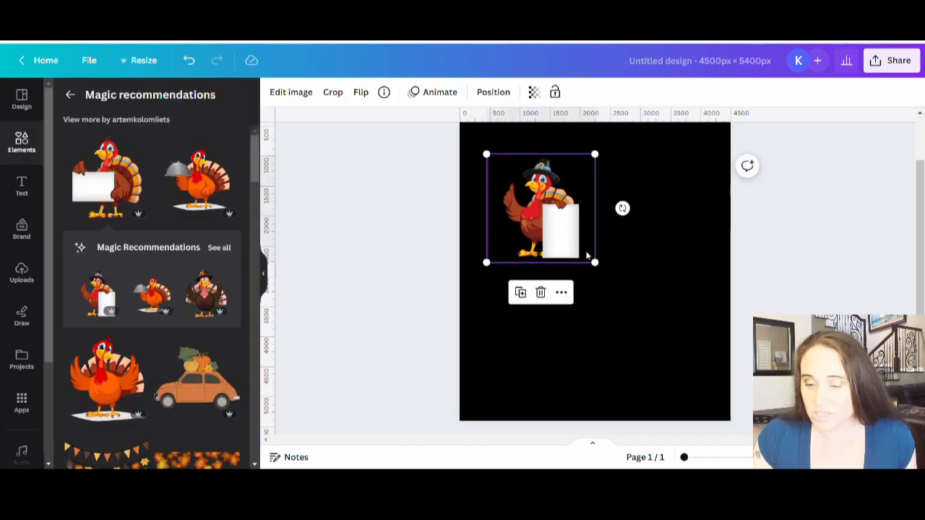
Step: Drag the pilgrim turkey's corner handle to enlarge it across most of the page
{"action": "left_click_drag", "start_coordinate": [595, 262], "coordinate": [724, 391]}
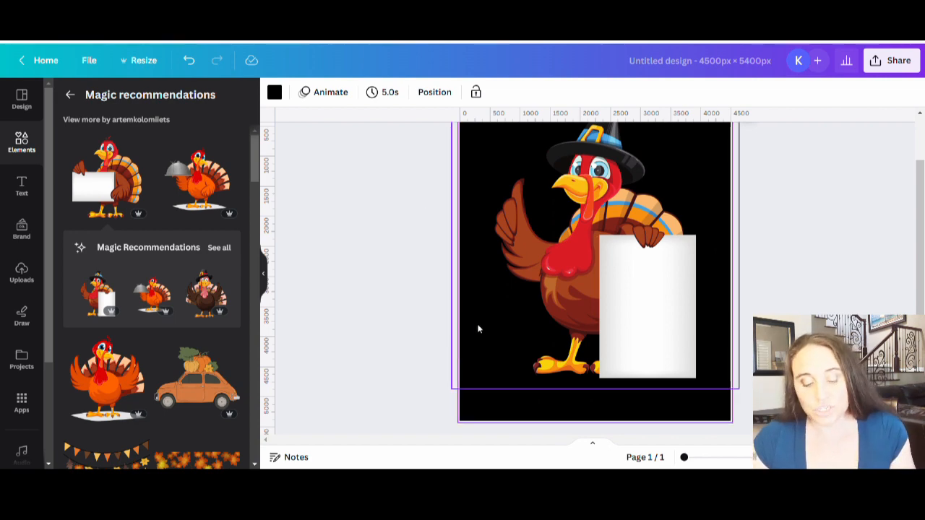
{"action": "mouse_move", "coordinate": [646, 307]}
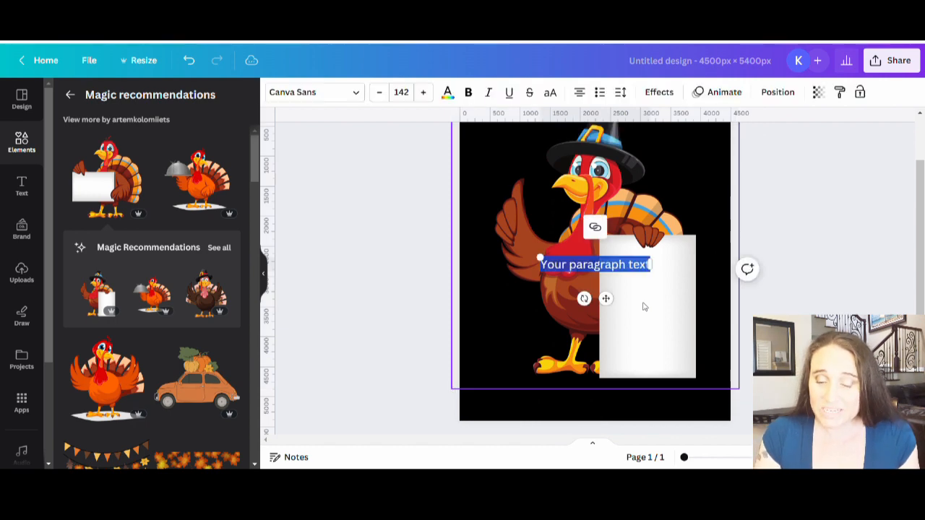
{"action": "mouse_move", "coordinate": [649, 306]}
{"action": "type", "text": "Let's get"}
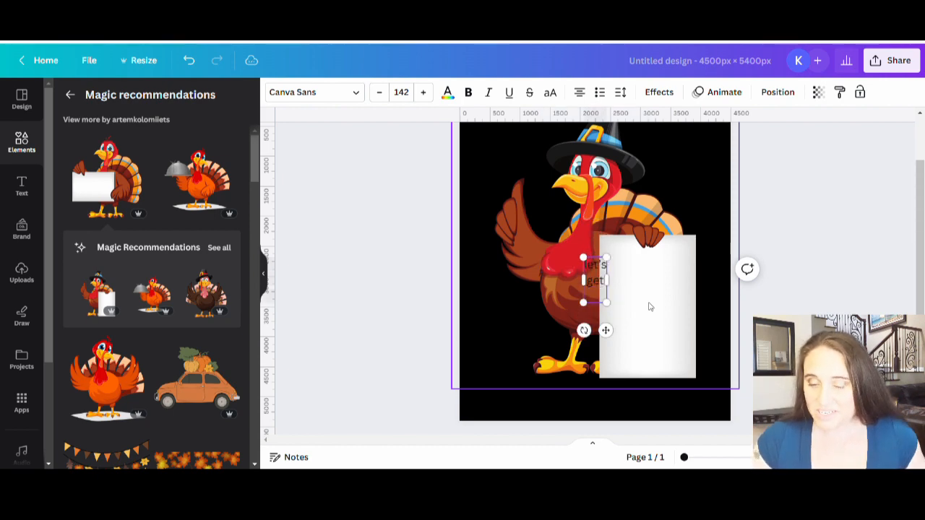
Step: Add 'let's get basted' to the sign, set size 320, and switch to uppercase
{"action": "type", "text": "basted"}
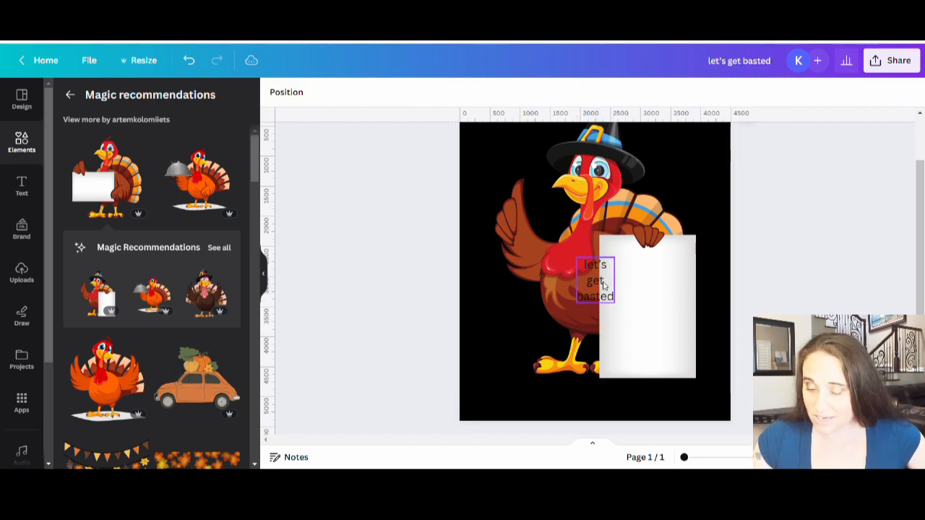
{"action": "left_click", "coordinate": [595, 281]}
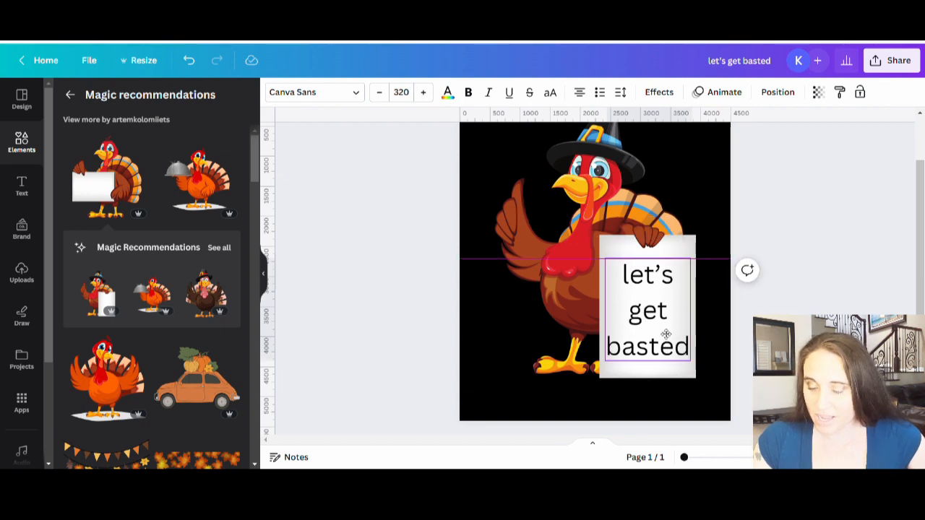
{"action": "left_click", "coordinate": [550, 92]}
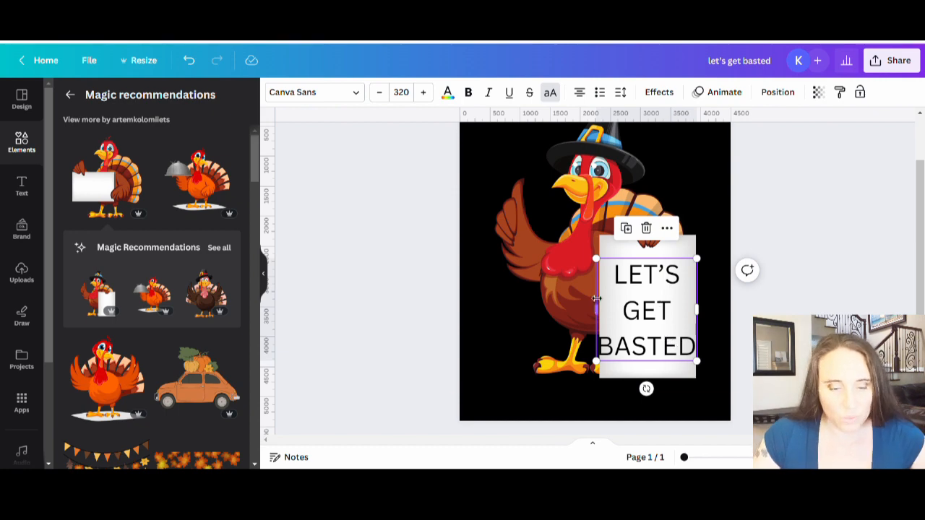
Step: Search fonts for 'narrow' and apply Bernoru Condensed to the sign text
{"action": "left_click", "coordinate": [313, 92]}
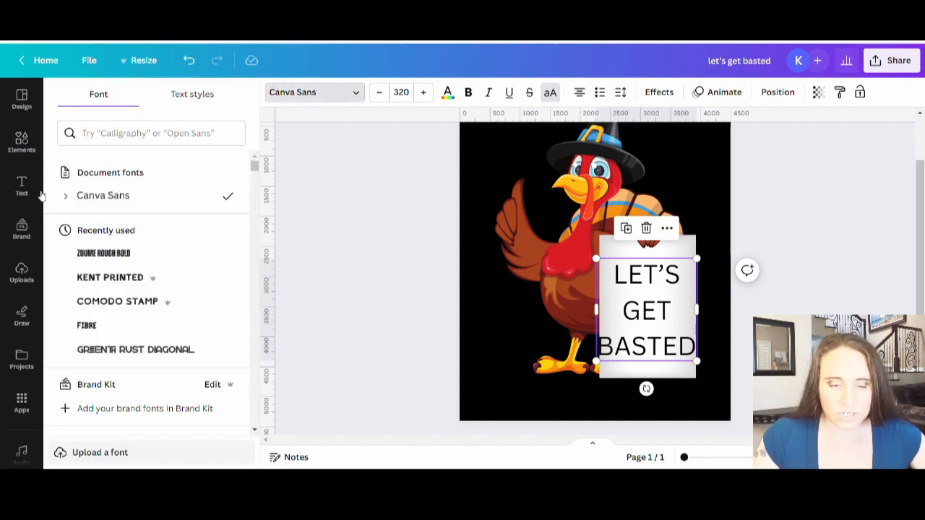
{"action": "mouse_move", "coordinate": [91, 232]}
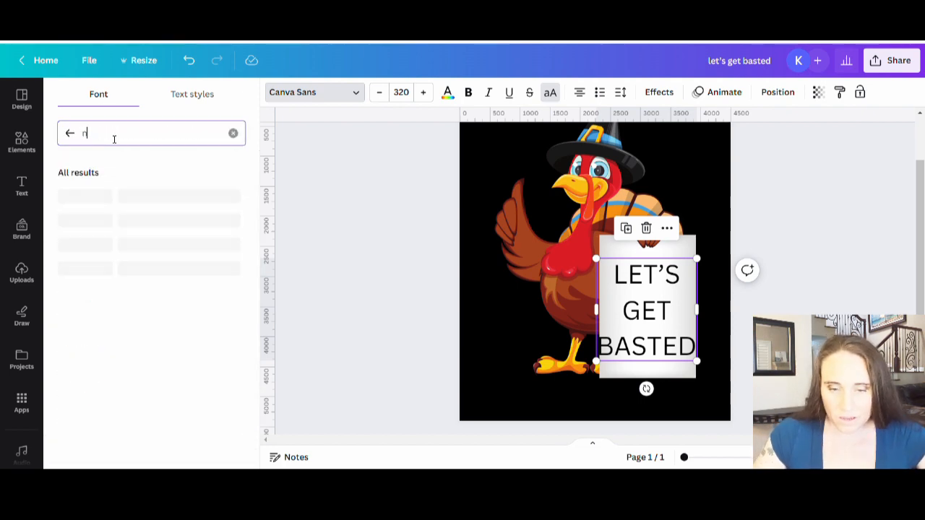
{"action": "type", "text": "narrow"}
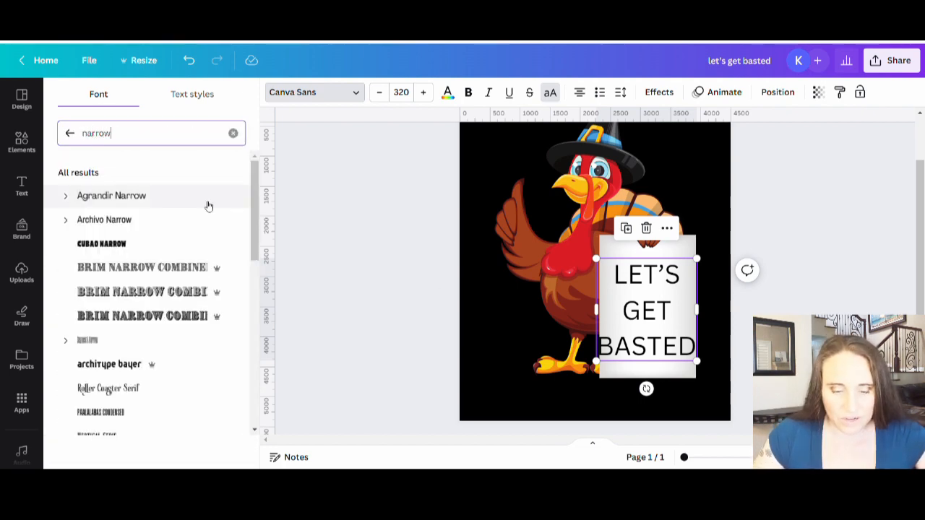
{"action": "scroll", "scroll_direction": "down", "scroll_amount": 3}
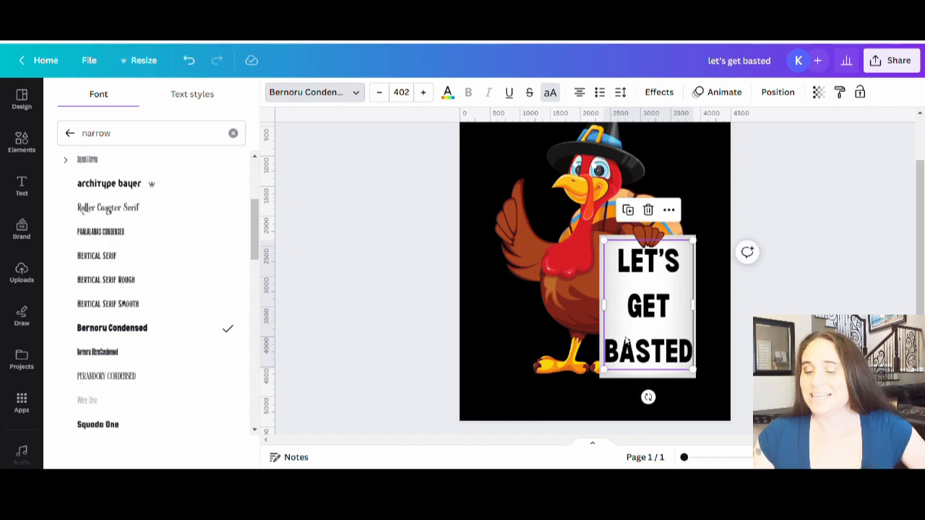
{"action": "left_click", "coordinate": [20, 142]}
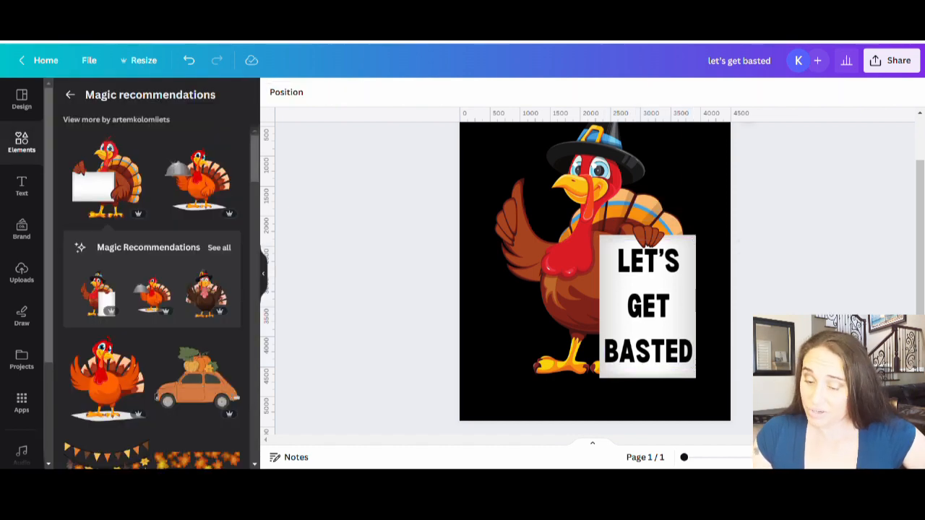
{"action": "mouse_move", "coordinate": [741, 432]}
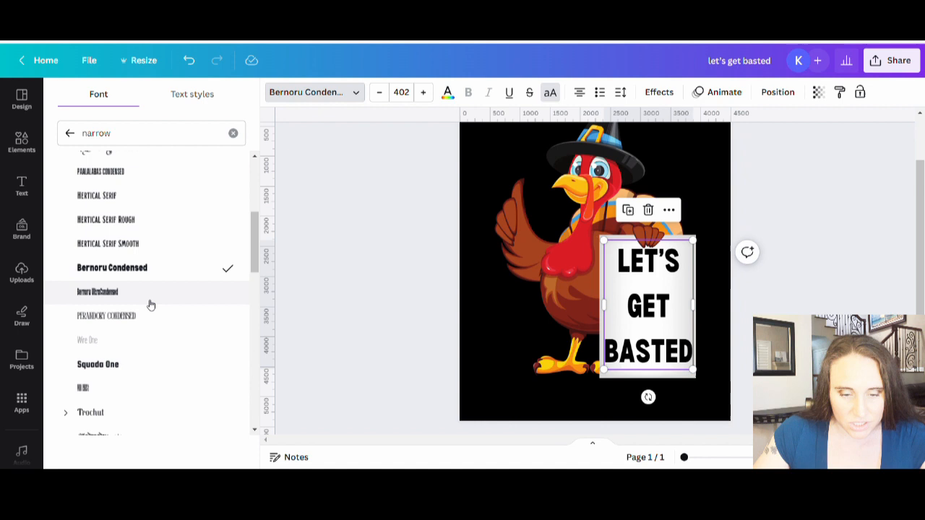
Step: Scroll through the remaining narrow font results
{"action": "scroll", "scroll_direction": "down", "scroll_amount": 3}
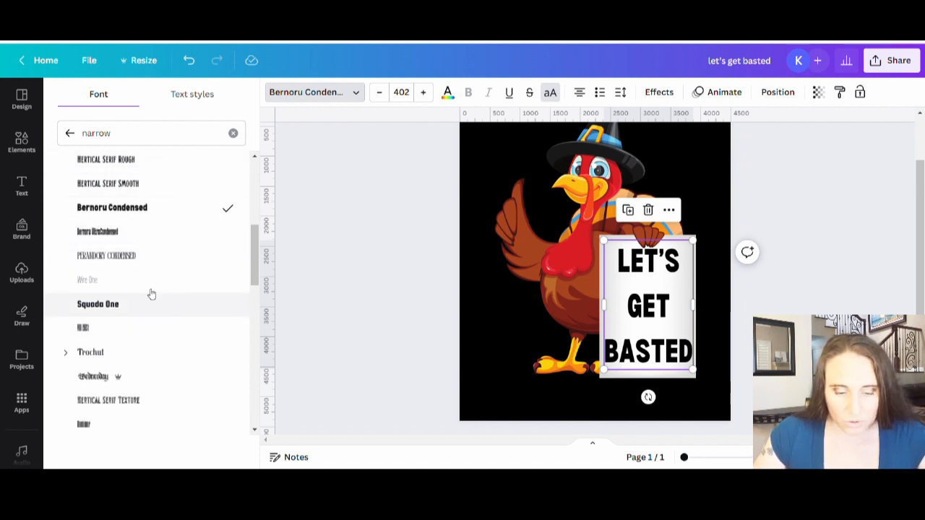
{"action": "scroll", "scroll_direction": "down", "scroll_amount": 3}
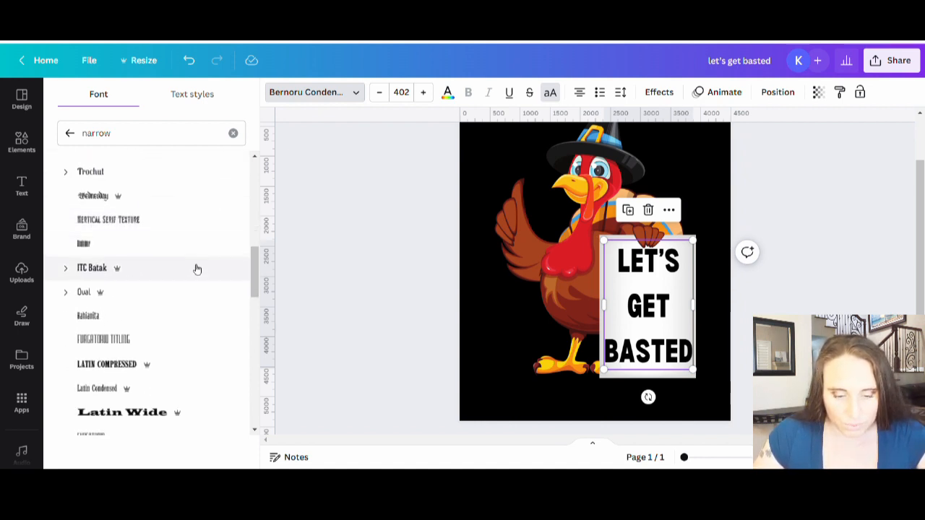
{"action": "scroll", "scroll_direction": "down", "scroll_amount": 3}
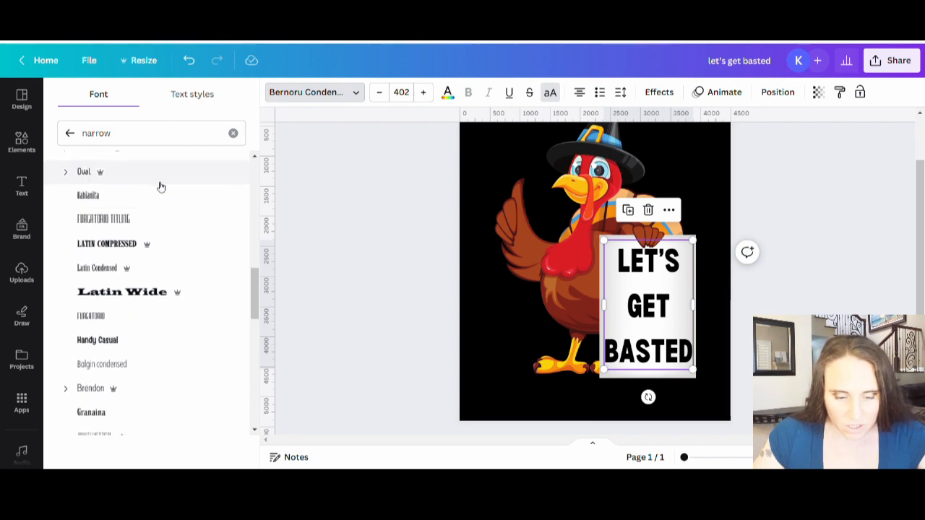
{"action": "scroll", "scroll_direction": "down", "scroll_amount": 3}
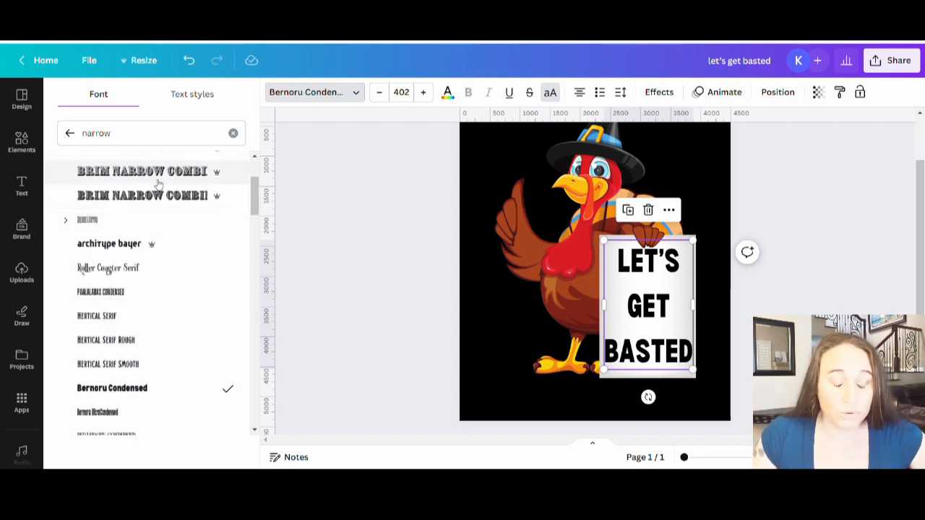
{"action": "mouse_move", "coordinate": [112, 292]}
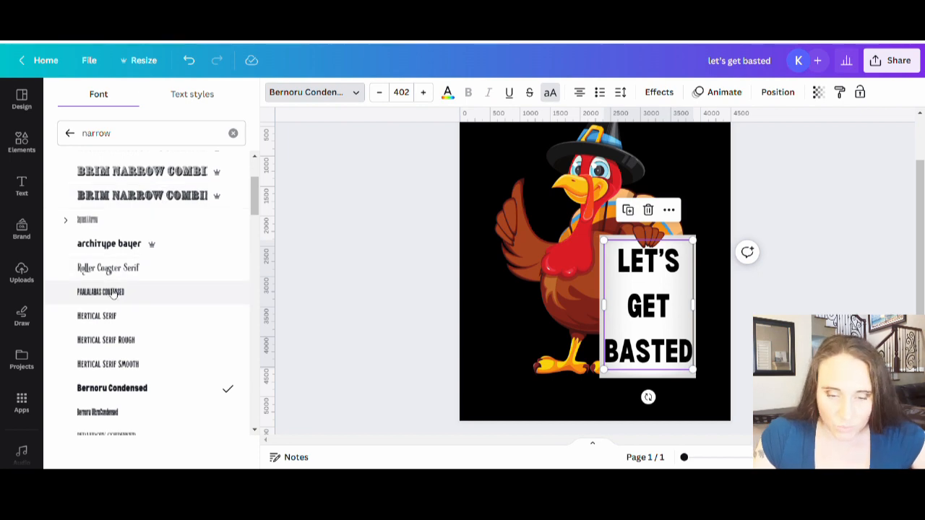
{"action": "mouse_move", "coordinate": [91, 302]}
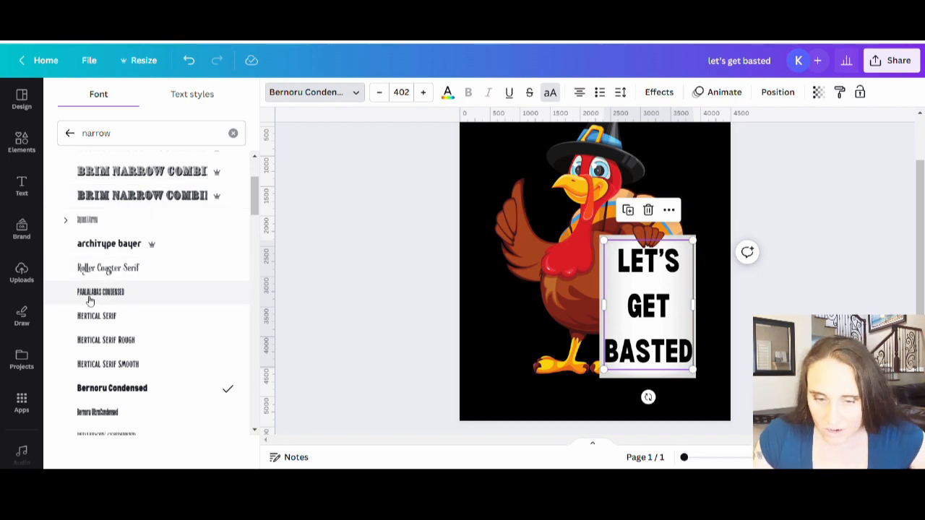
Step: Apply Paalalabas Condensed to the sign text and drag its corner to enlarge it
{"action": "left_click", "coordinate": [101, 292]}
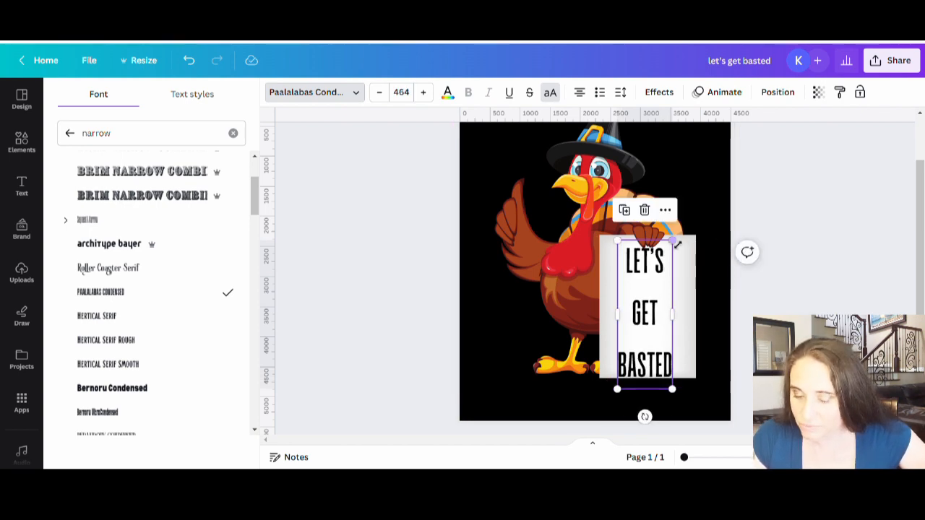
{"action": "left_click_drag", "start_coordinate": [671, 241], "coordinate": [695, 177]}
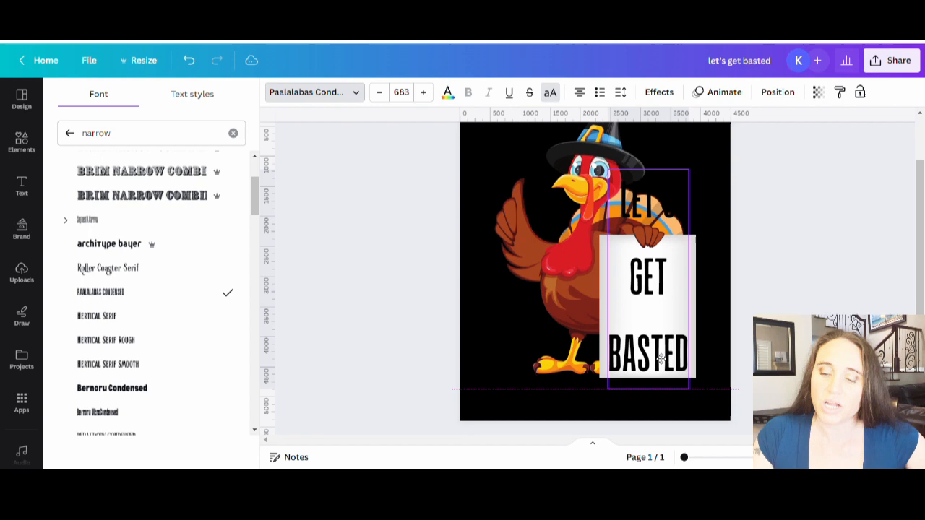
{"action": "left_click", "coordinate": [646, 311]}
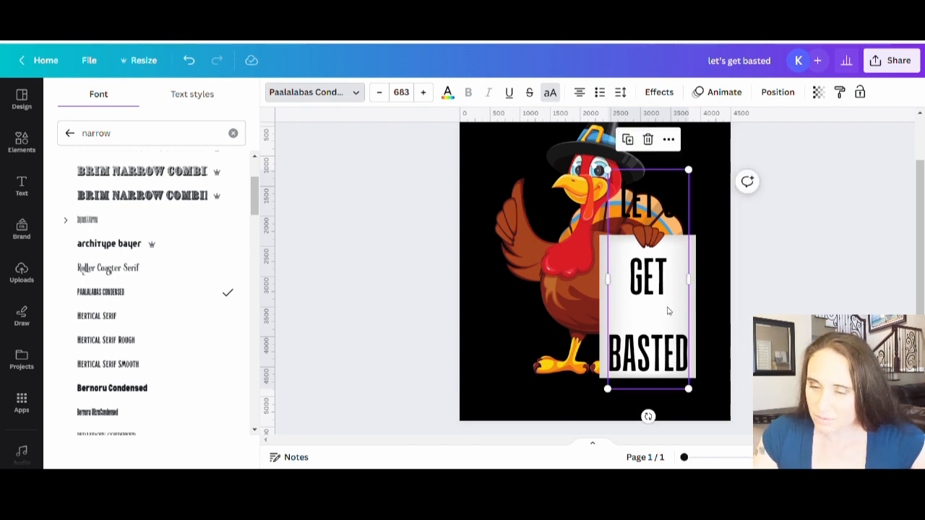
{"action": "mouse_move", "coordinate": [626, 202]}
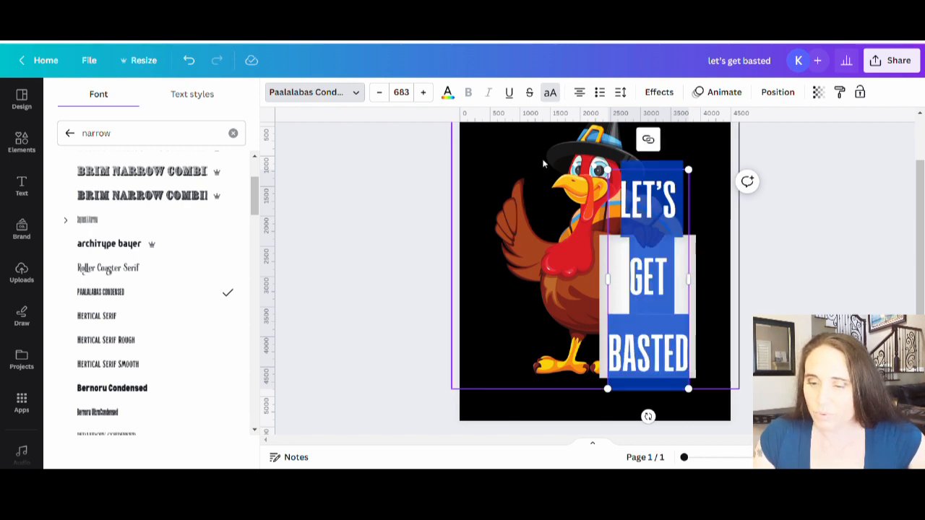
{"action": "mouse_move", "coordinate": [620, 92]}
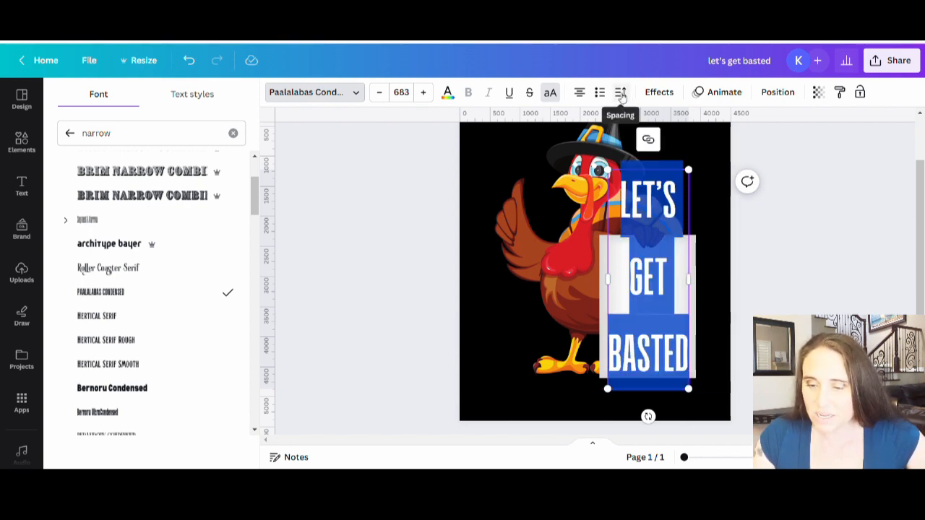
Step: Drag the line spacing slider down to about 0.84, then deselect to check
{"action": "left_click", "coordinate": [620, 92]}
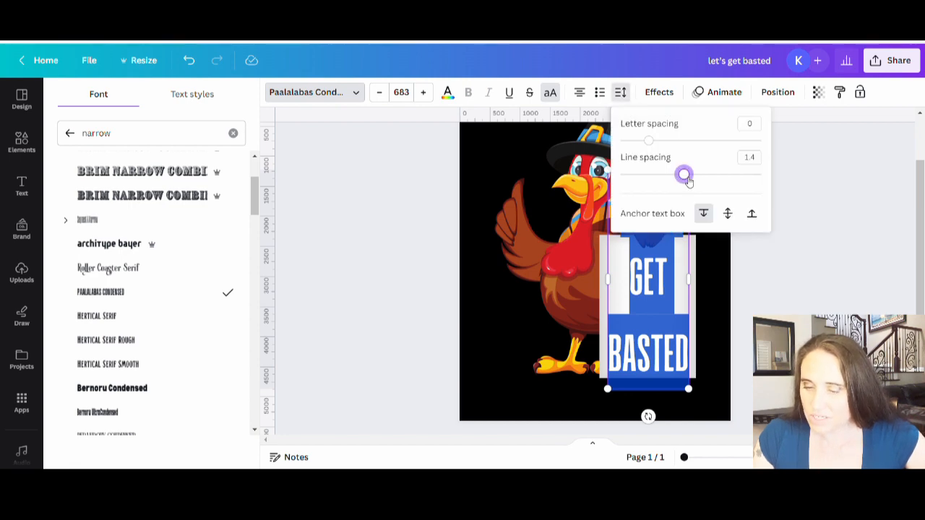
{"action": "left_click_drag", "start_coordinate": [684, 174], "coordinate": [636, 175]}
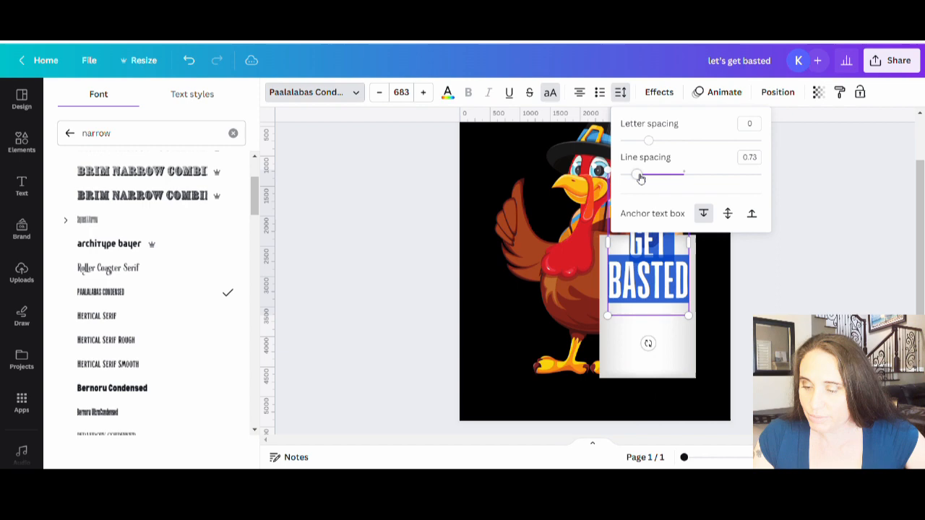
{"action": "left_click_drag", "start_coordinate": [637, 175], "coordinate": [653, 175]}
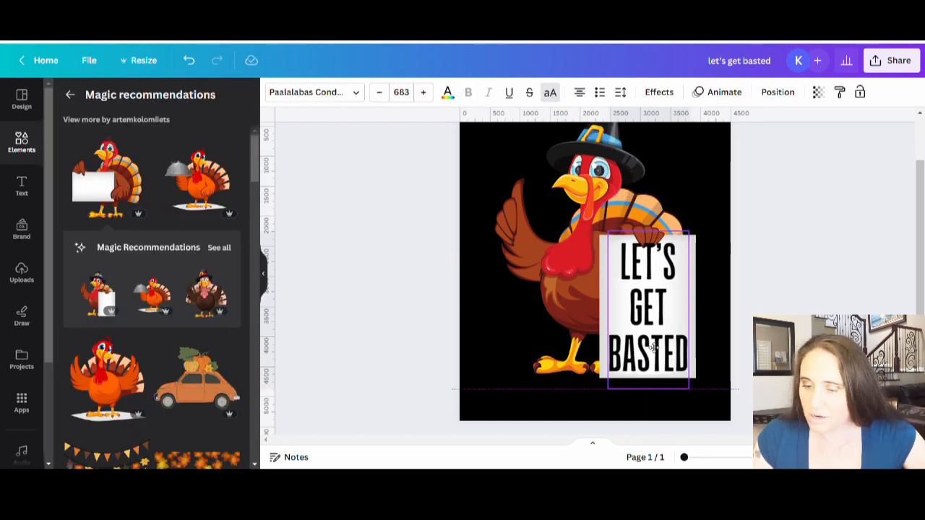
{"action": "left_click", "coordinate": [646, 311]}
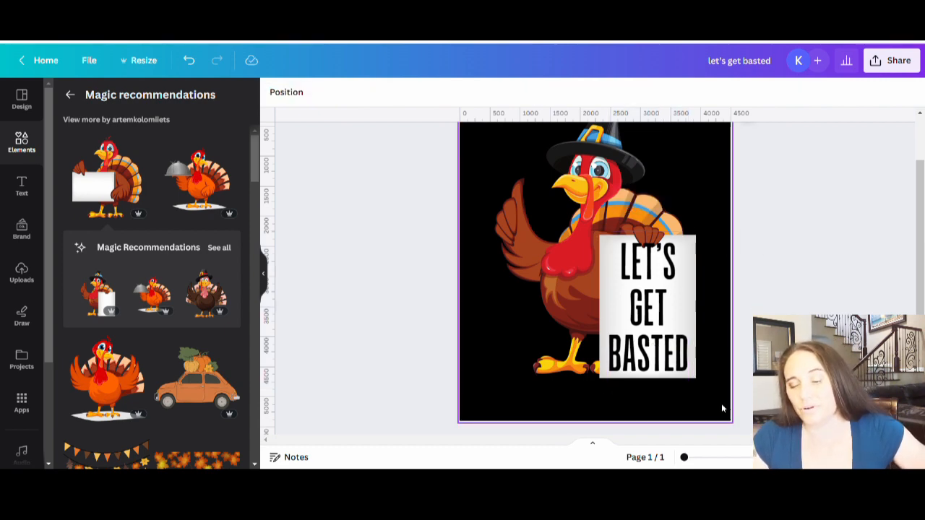
Step: Reselect the sign text, loosen line spacing slightly, and deselect to review
{"action": "left_click", "coordinate": [645, 306]}
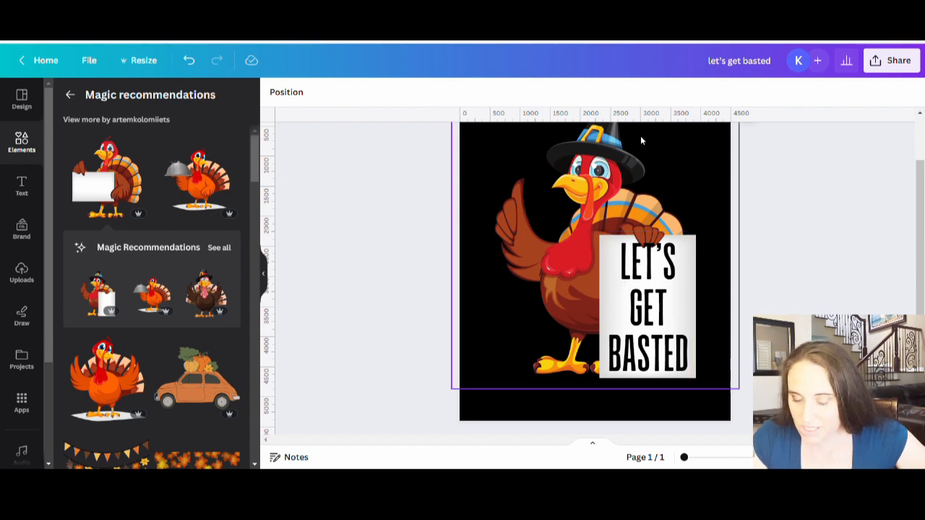
{"action": "left_click", "coordinate": [645, 307]}
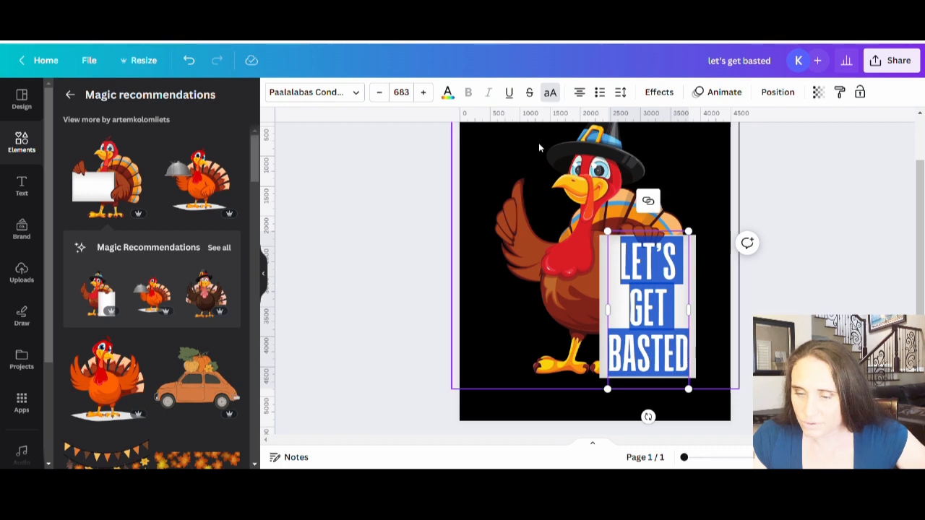
{"action": "left_click", "coordinate": [619, 92]}
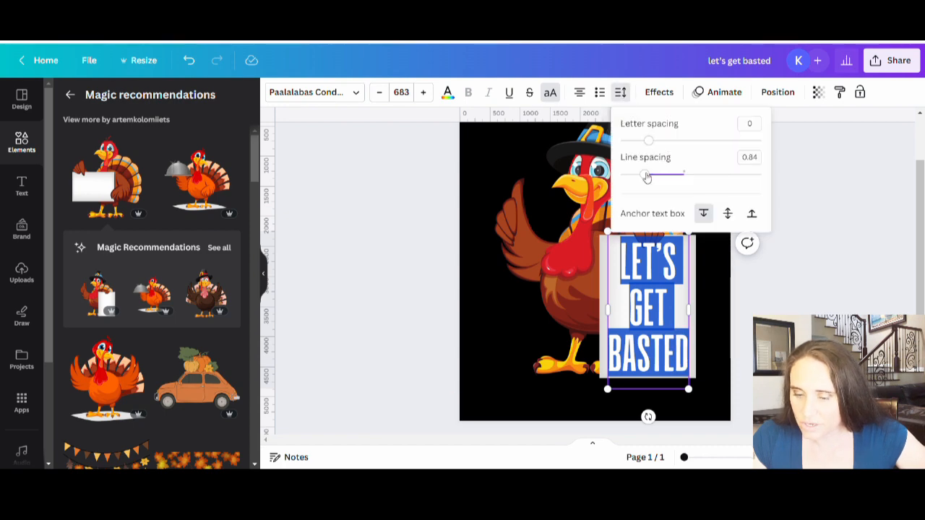
{"action": "left_click_drag", "start_coordinate": [648, 176], "coordinate": [640, 176]}
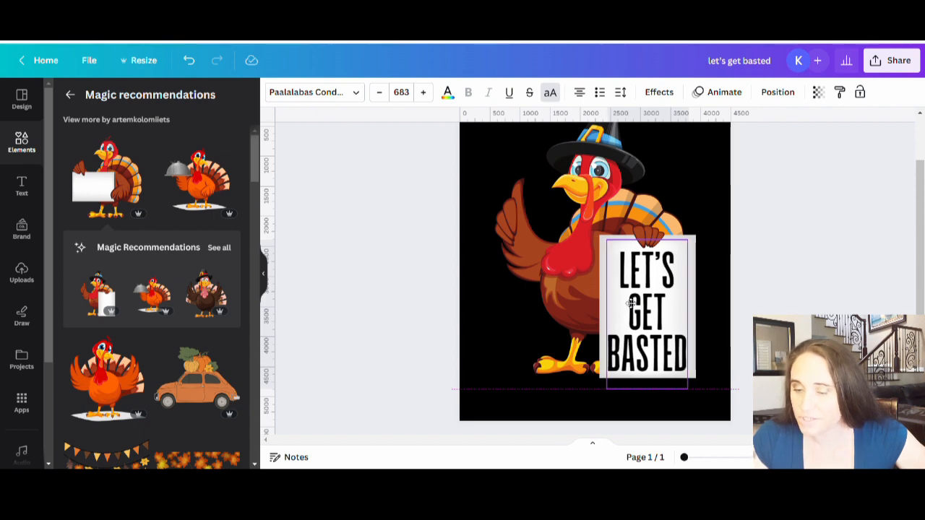
{"action": "left_click", "coordinate": [645, 307]}
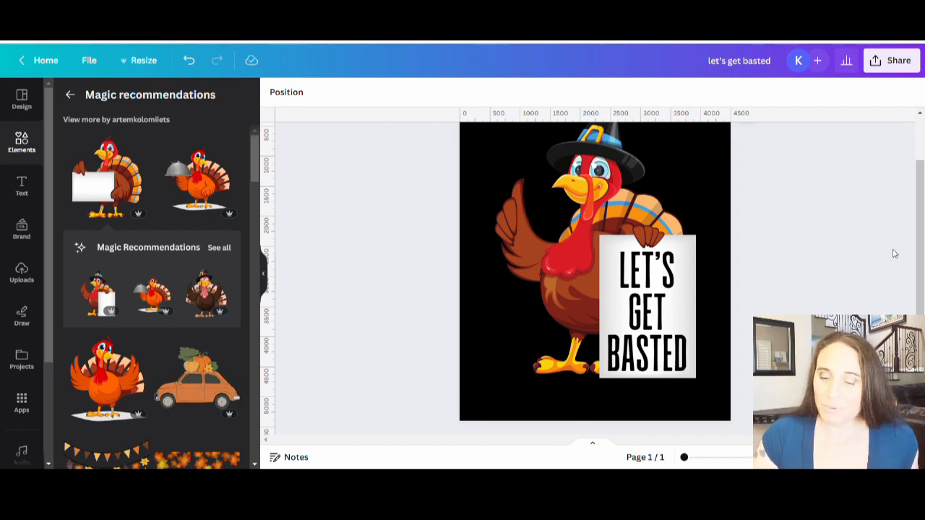
Step: Return to the Elements search to look for beer graphics
{"action": "left_click", "coordinate": [650, 206]}
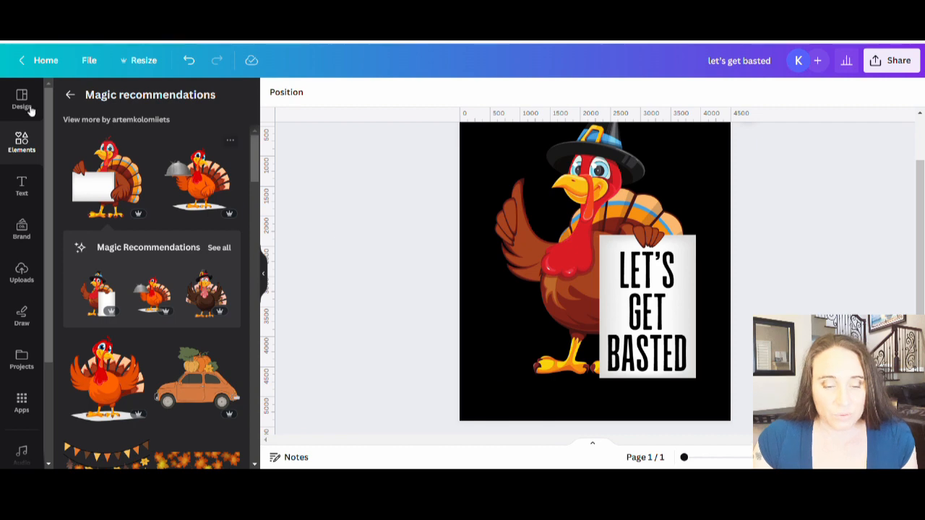
{"action": "left_click", "coordinate": [70, 95]}
{"action": "type", "text": "beer"}
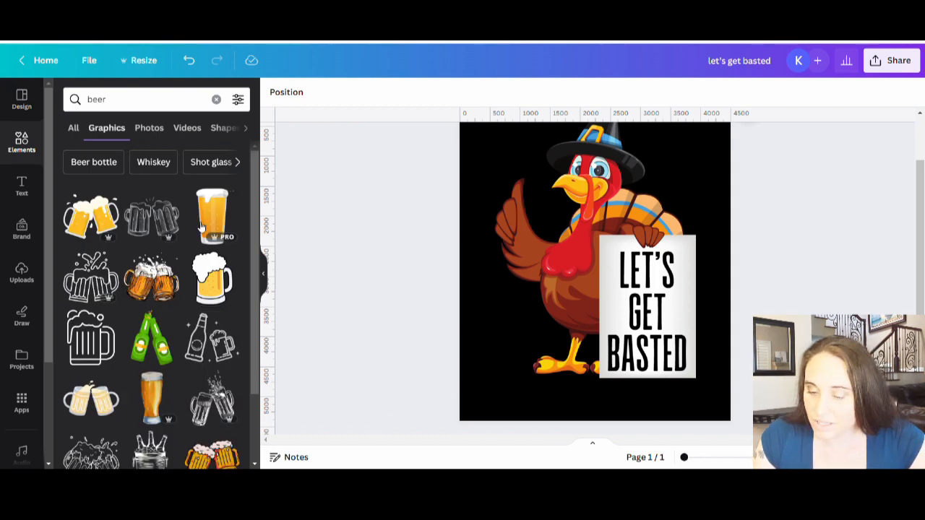
Step: Add the tall beer glass, shrink it to hand size, and place it in the turkey's raised hand
{"action": "left_click", "coordinate": [212, 215]}
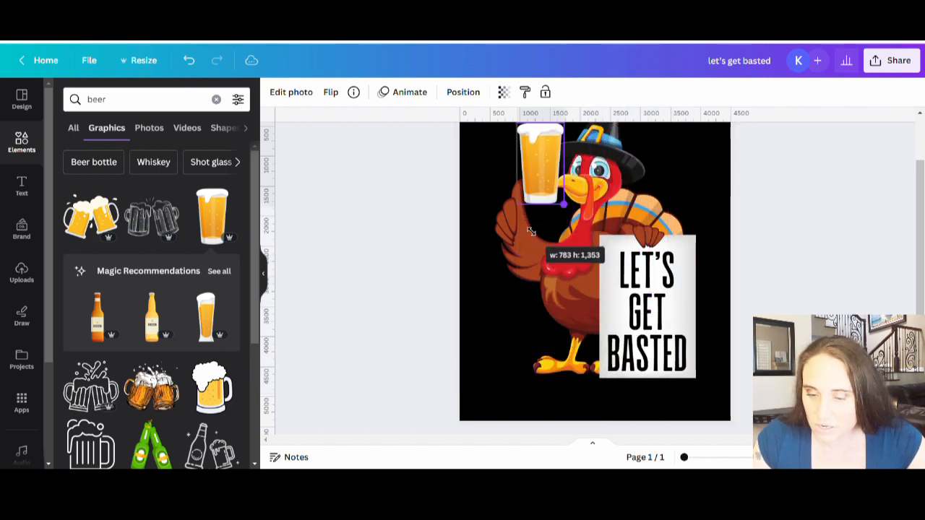
{"action": "left_click_drag", "start_coordinate": [540, 170], "coordinate": [509, 217]}
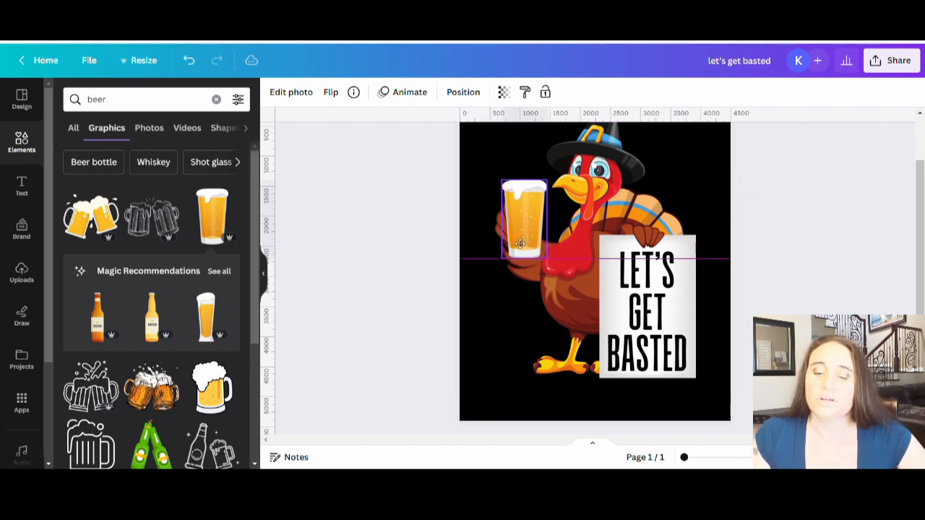
{"action": "left_click", "coordinate": [506, 298]}
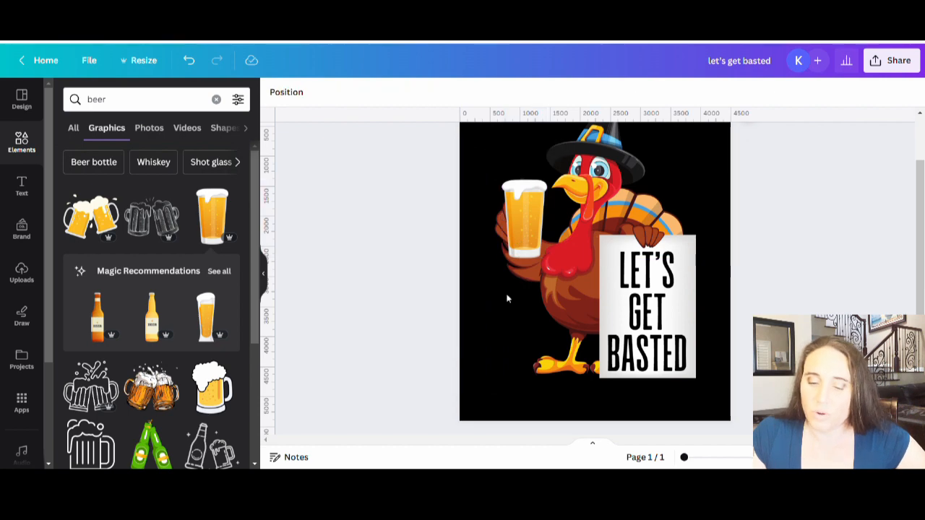
{"action": "left_click", "coordinate": [526, 217]}
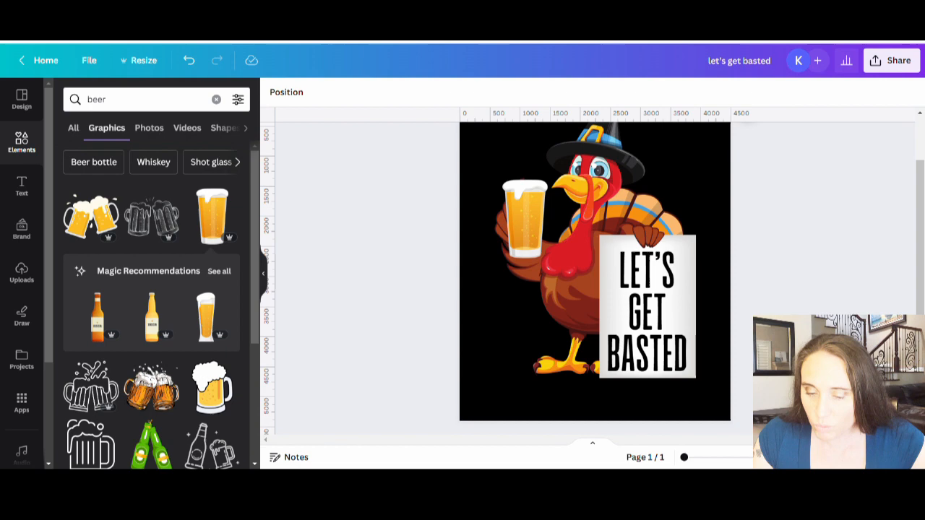
{"action": "left_click", "coordinate": [524, 220]}
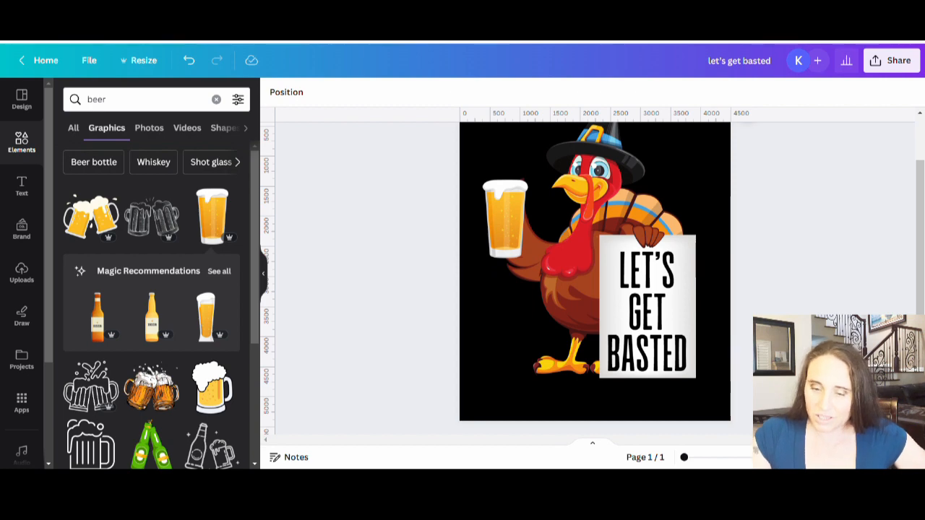
{"action": "left_click", "coordinate": [506, 217]}
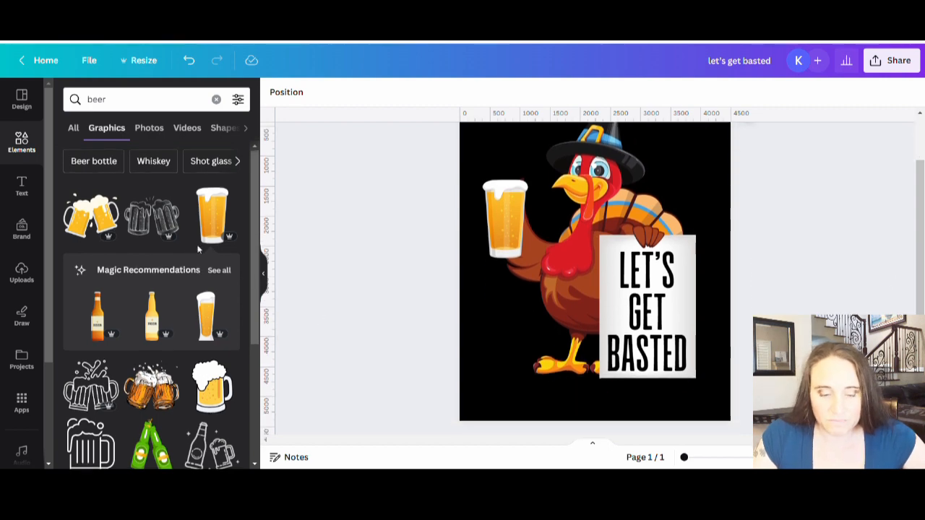
{"action": "scroll", "scroll_direction": "down", "scroll_amount": 3}
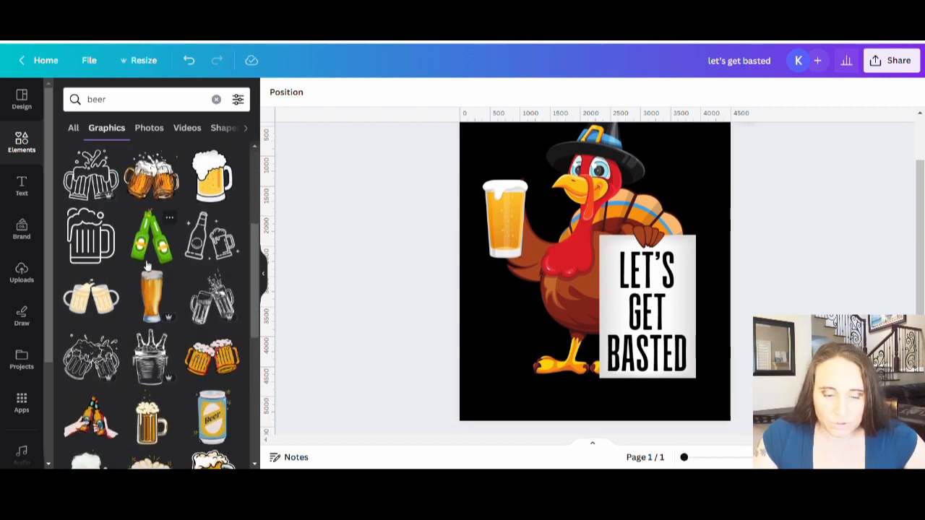
{"action": "scroll", "scroll_direction": "down", "scroll_amount": 3}
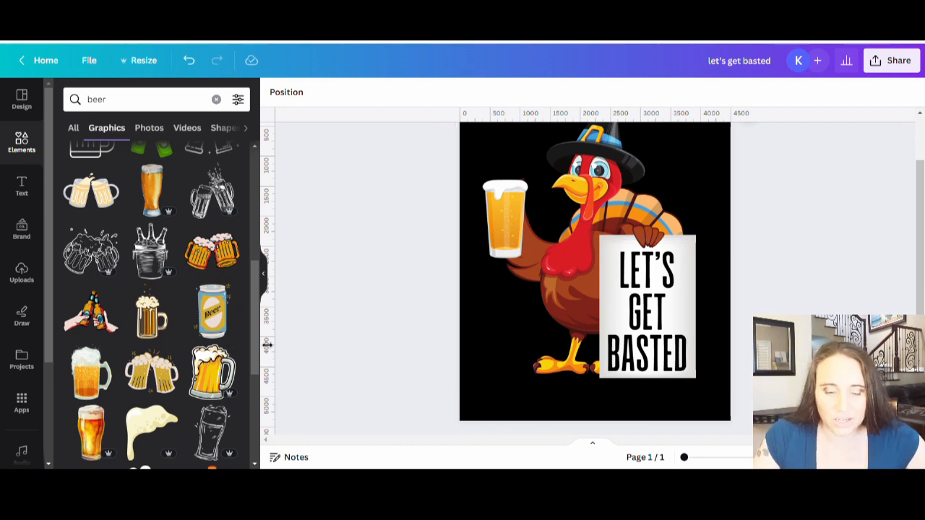
{"action": "scroll", "scroll_direction": "down", "scroll_amount": 3}
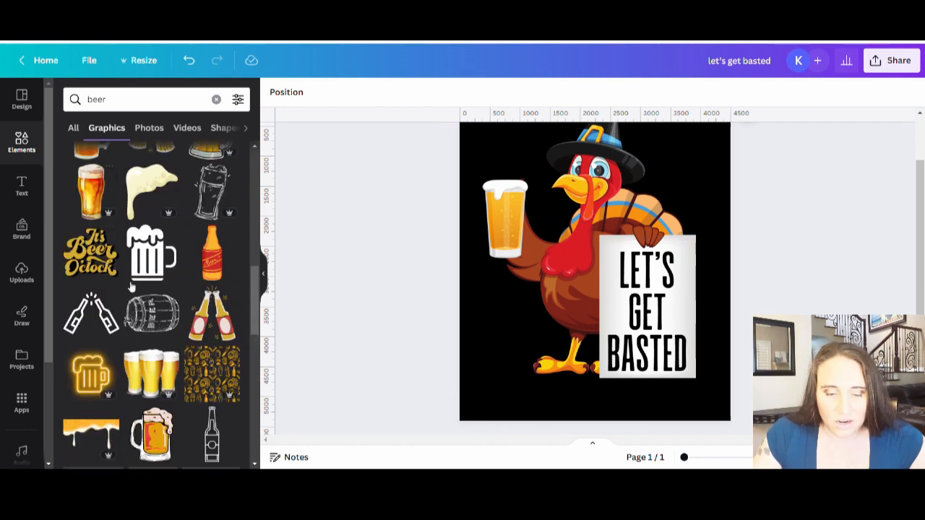
{"action": "scroll", "scroll_direction": "down", "scroll_amount": 3}
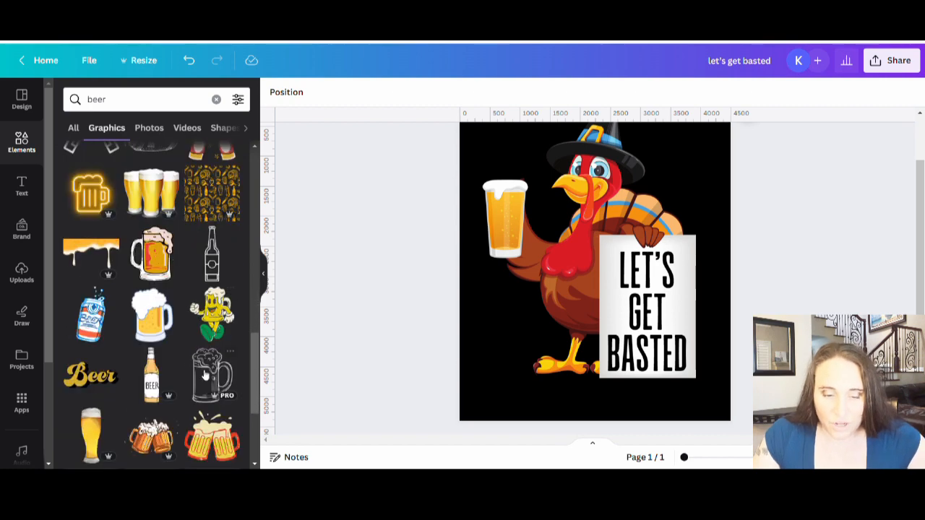
{"action": "scroll", "scroll_direction": "down", "scroll_amount": 3}
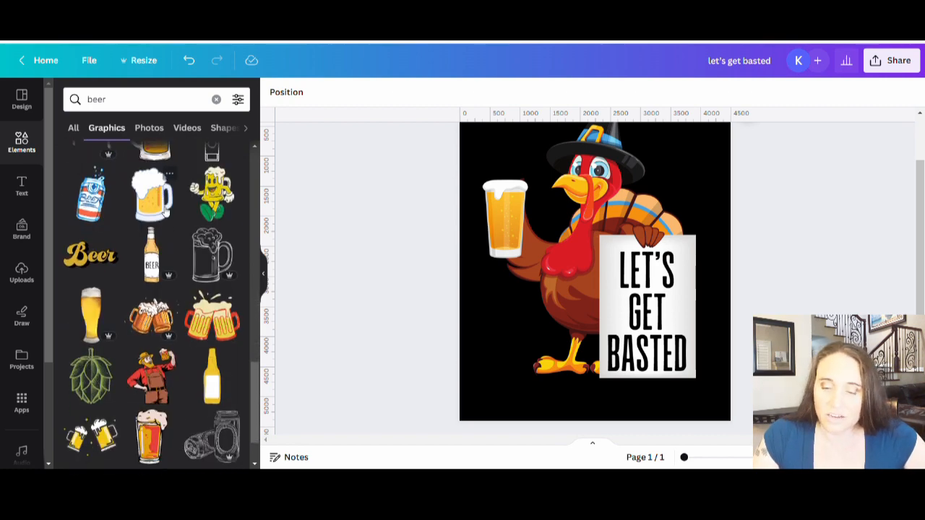
{"action": "scroll", "scroll_direction": "down", "scroll_amount": 3}
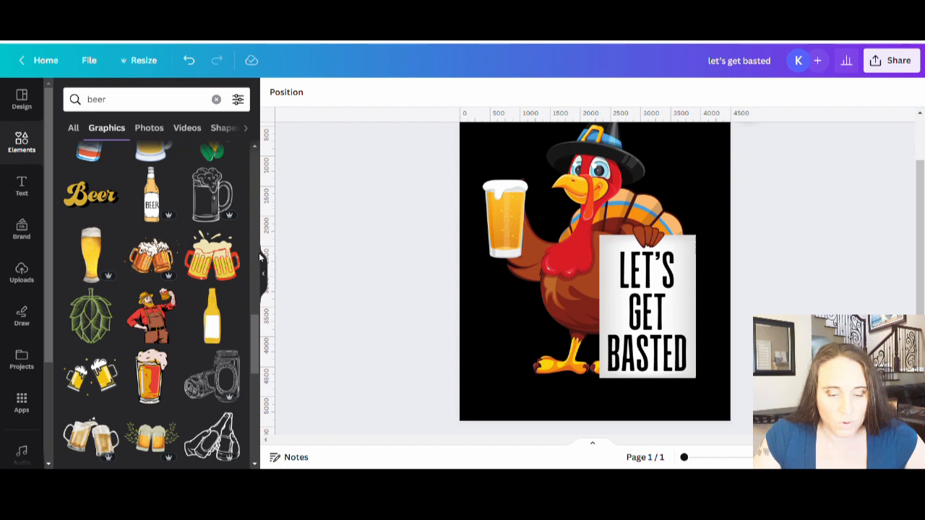
{"action": "scroll", "scroll_direction": "down", "scroll_amount": 3}
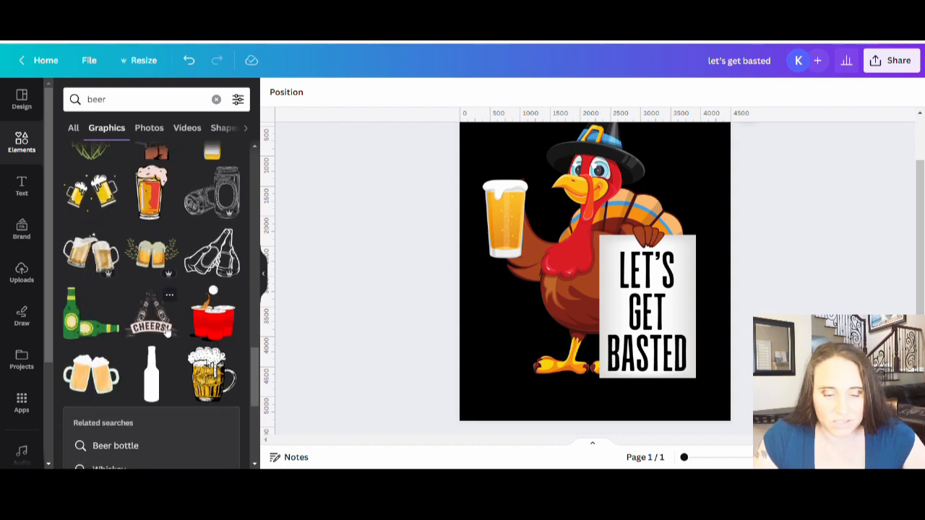
{"action": "scroll", "scroll_direction": "down", "scroll_amount": 3}
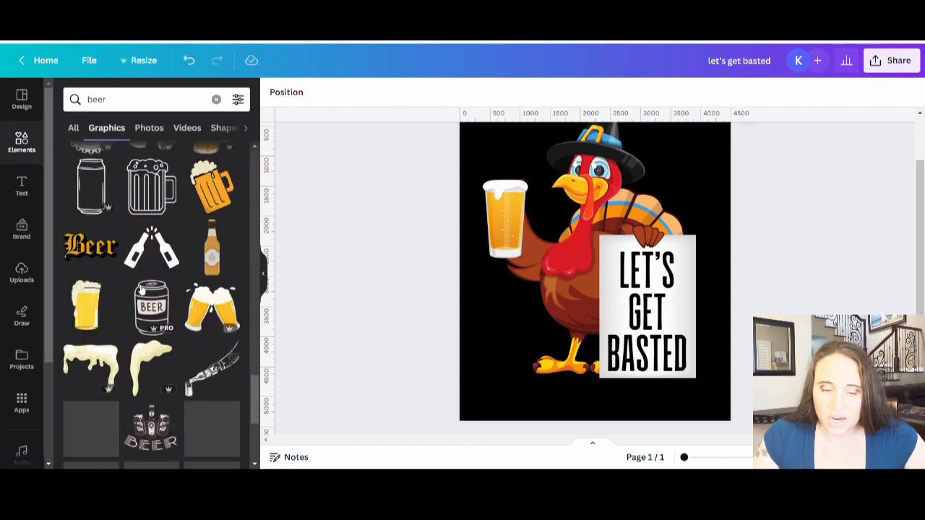
{"action": "scroll", "scroll_direction": "down", "scroll_amount": 3}
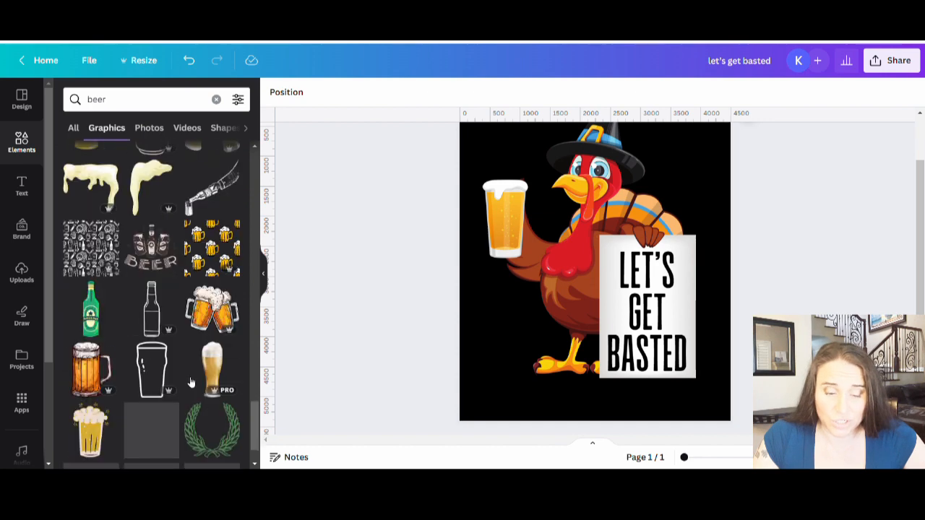
{"action": "scroll", "scroll_direction": "down", "scroll_amount": 3}
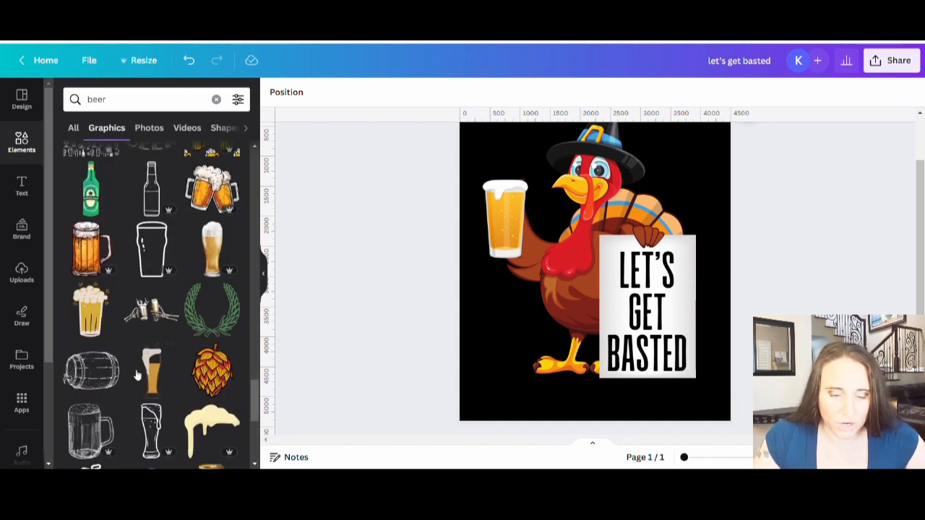
{"action": "scroll", "scroll_direction": "down", "scroll_amount": 3}
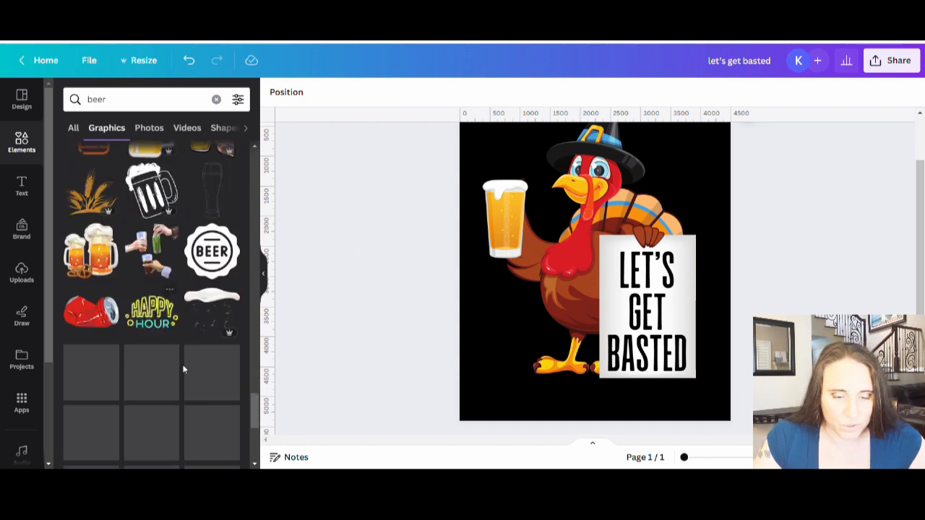
{"action": "scroll", "scroll_direction": "down", "scroll_amount": 3}
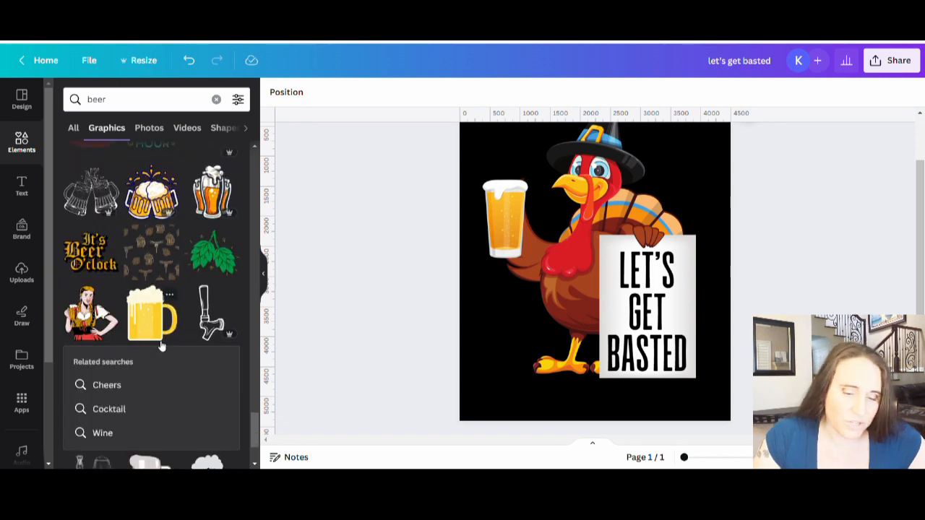
{"action": "scroll", "scroll_direction": "down", "scroll_amount": 3}
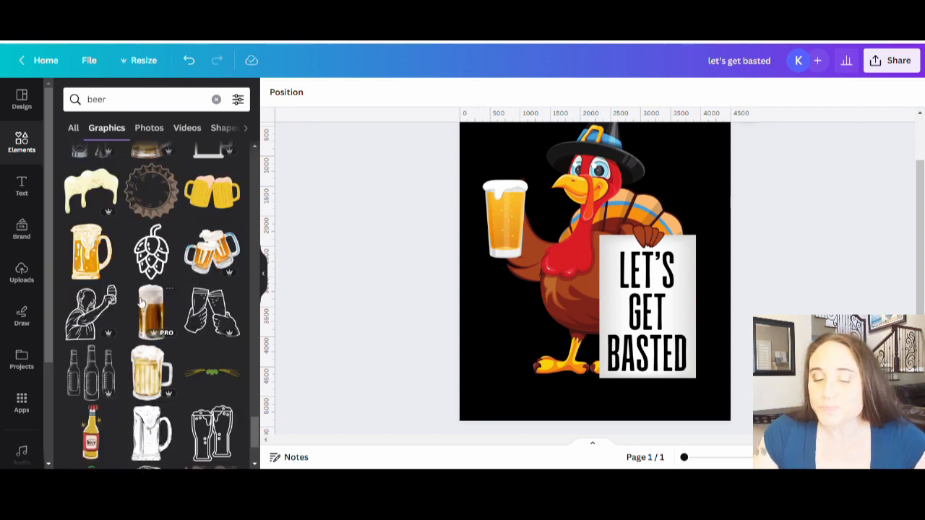
{"action": "mouse_move", "coordinate": [391, 251]}
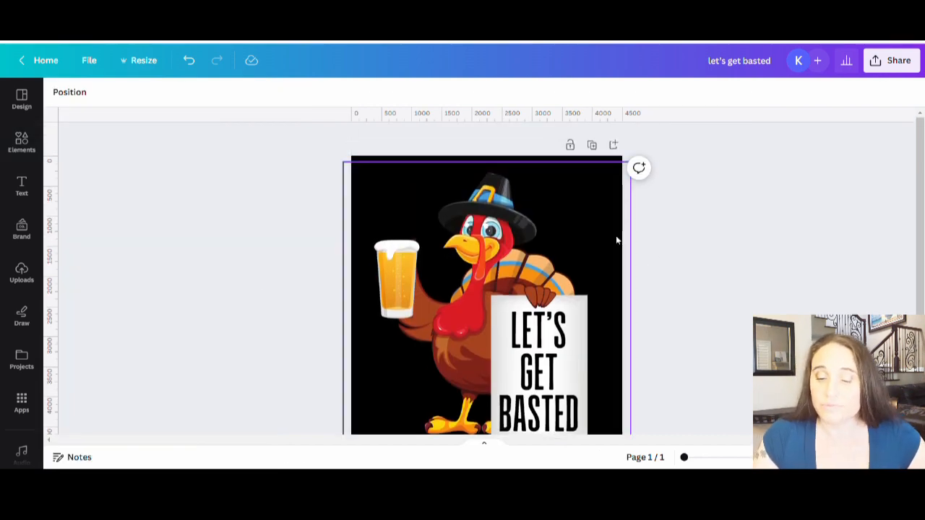
{"action": "mouse_move", "coordinate": [611, 203]}
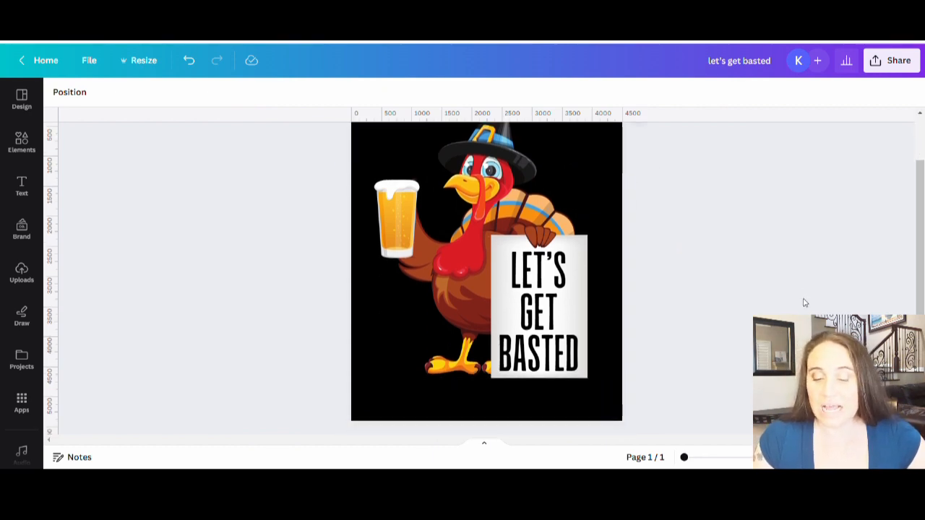
{"action": "mouse_move", "coordinate": [765, 286]}
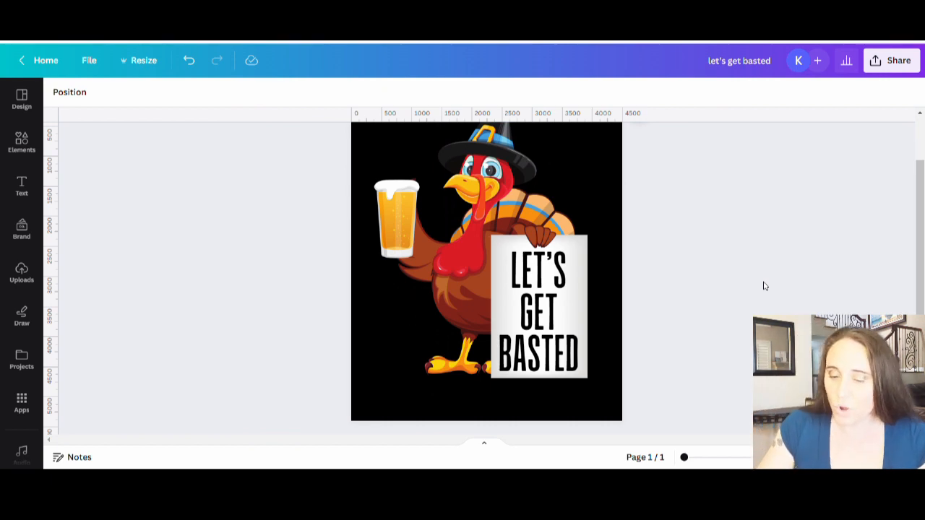
{"action": "mouse_move", "coordinate": [686, 247]}
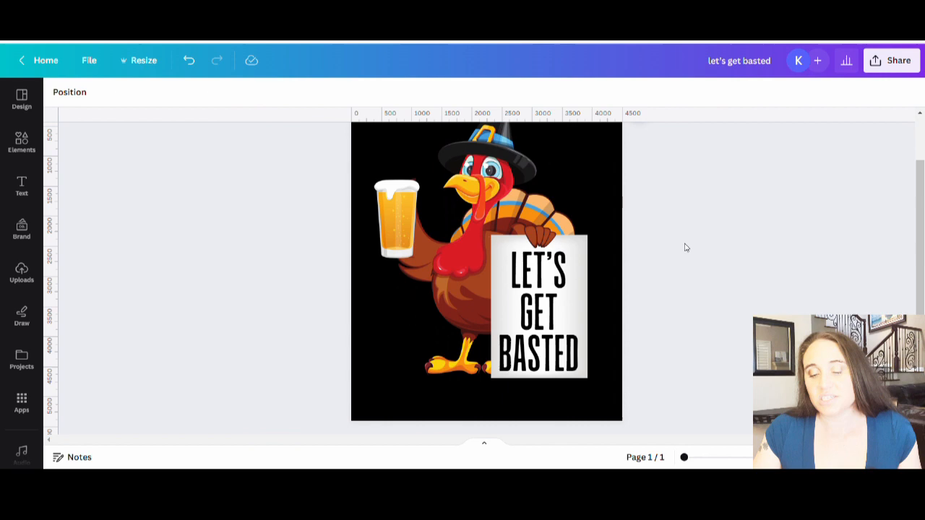